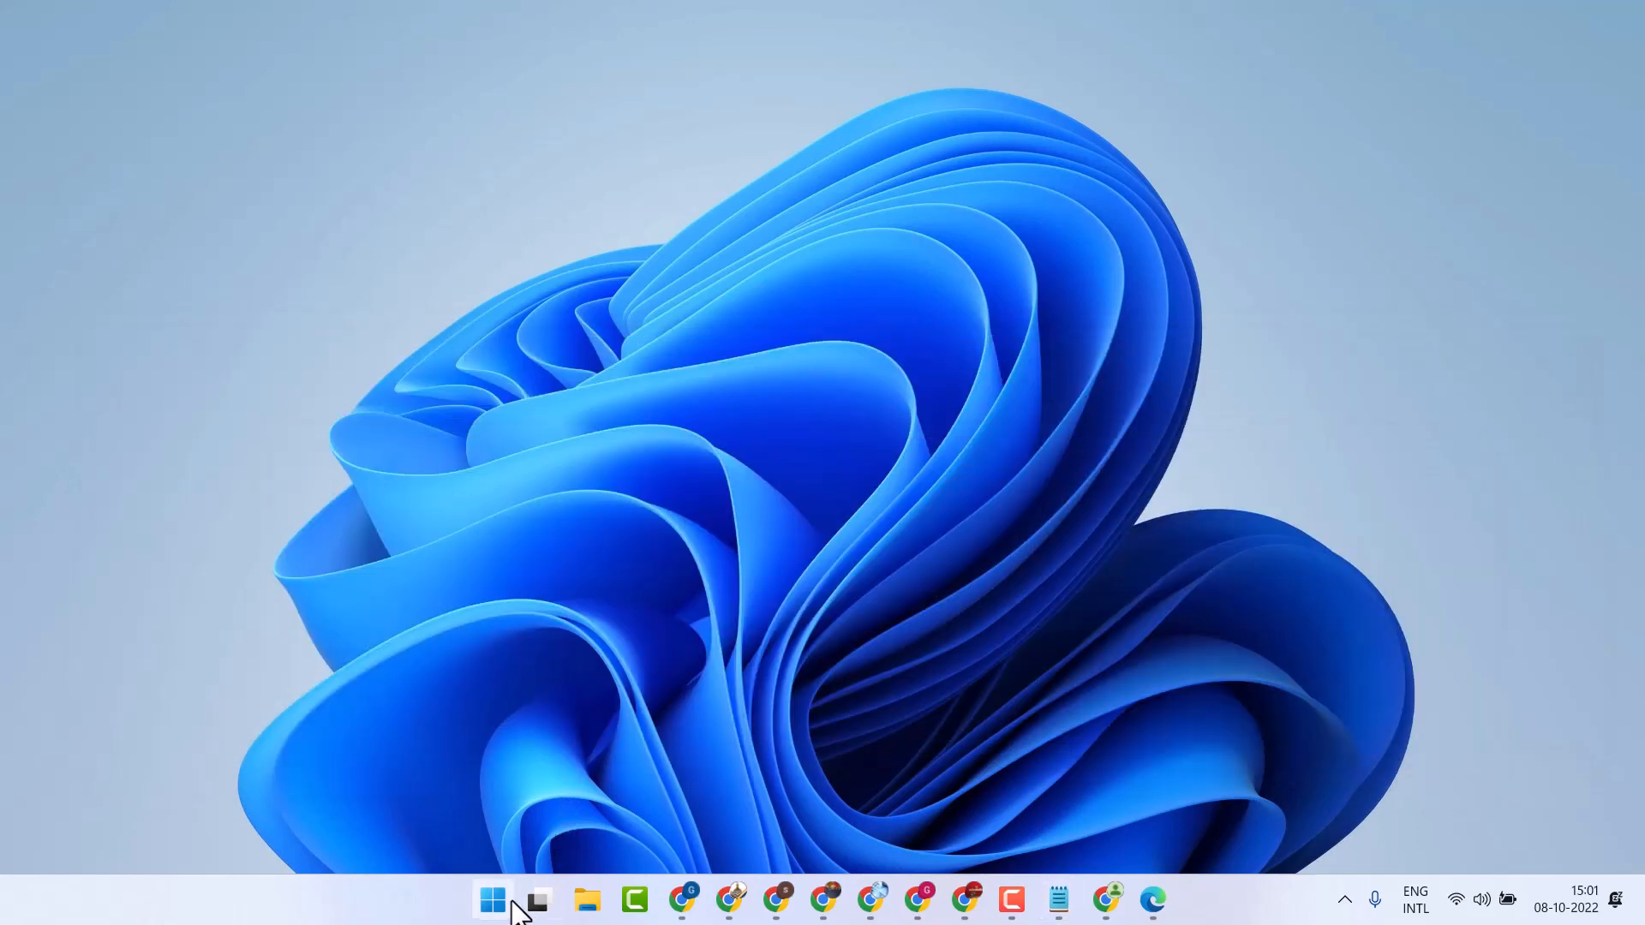
- Search the Start menu for cmd and run Command Prompt as administrator
{"action": "left_click", "coordinate": [492, 899]}
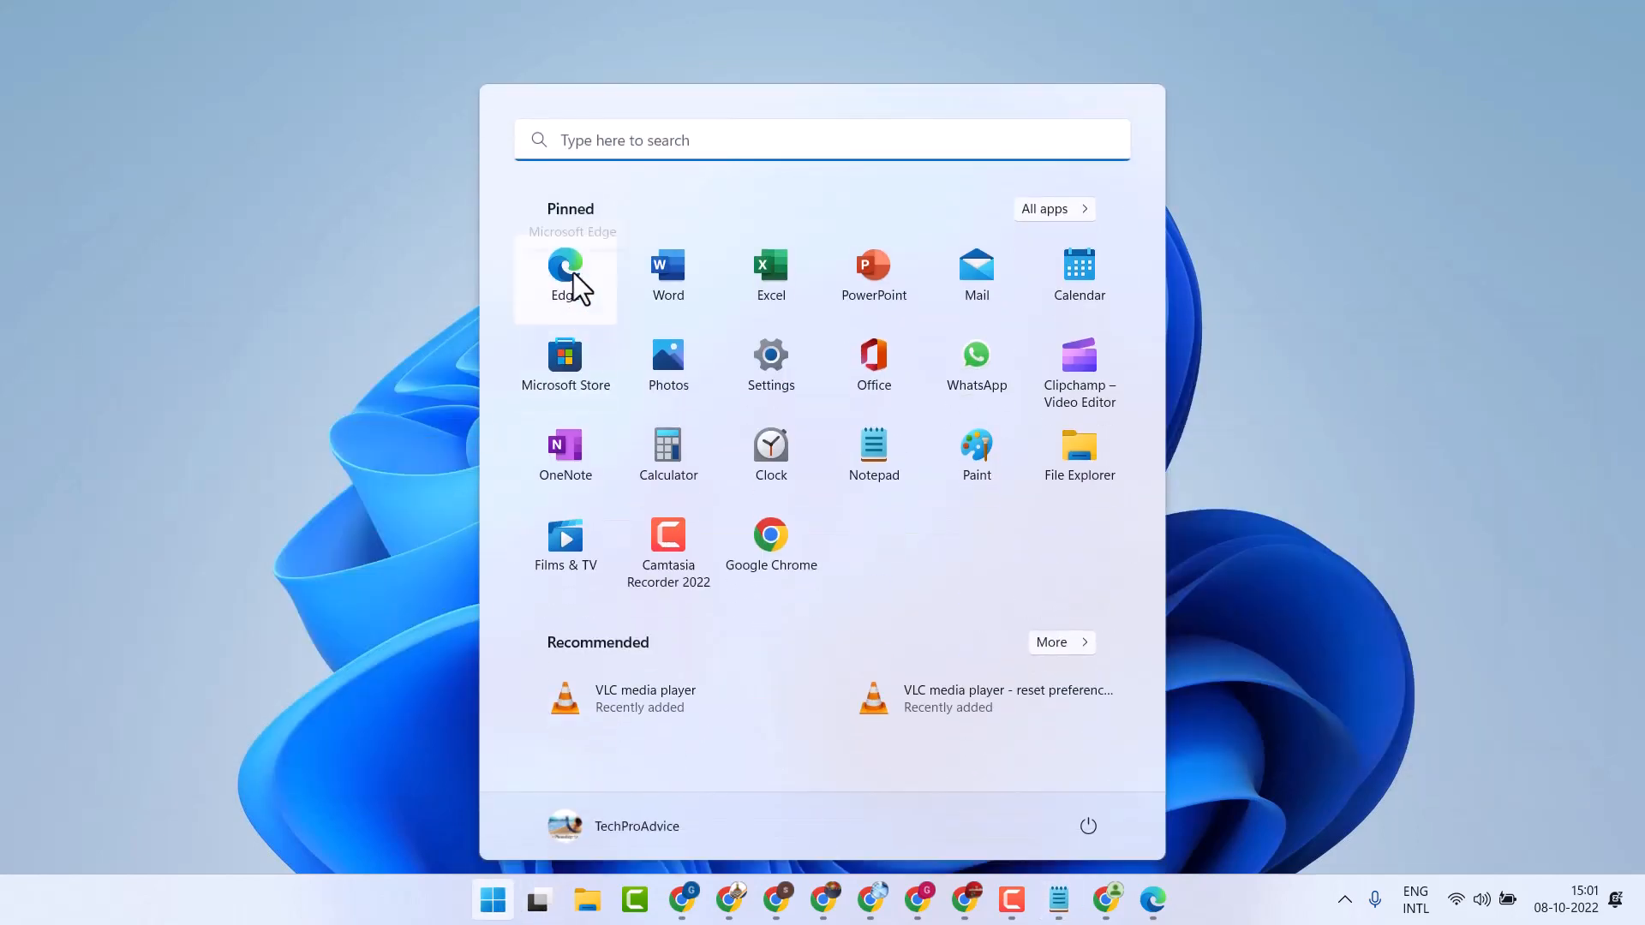
{"action": "type", "text": "cmd"}
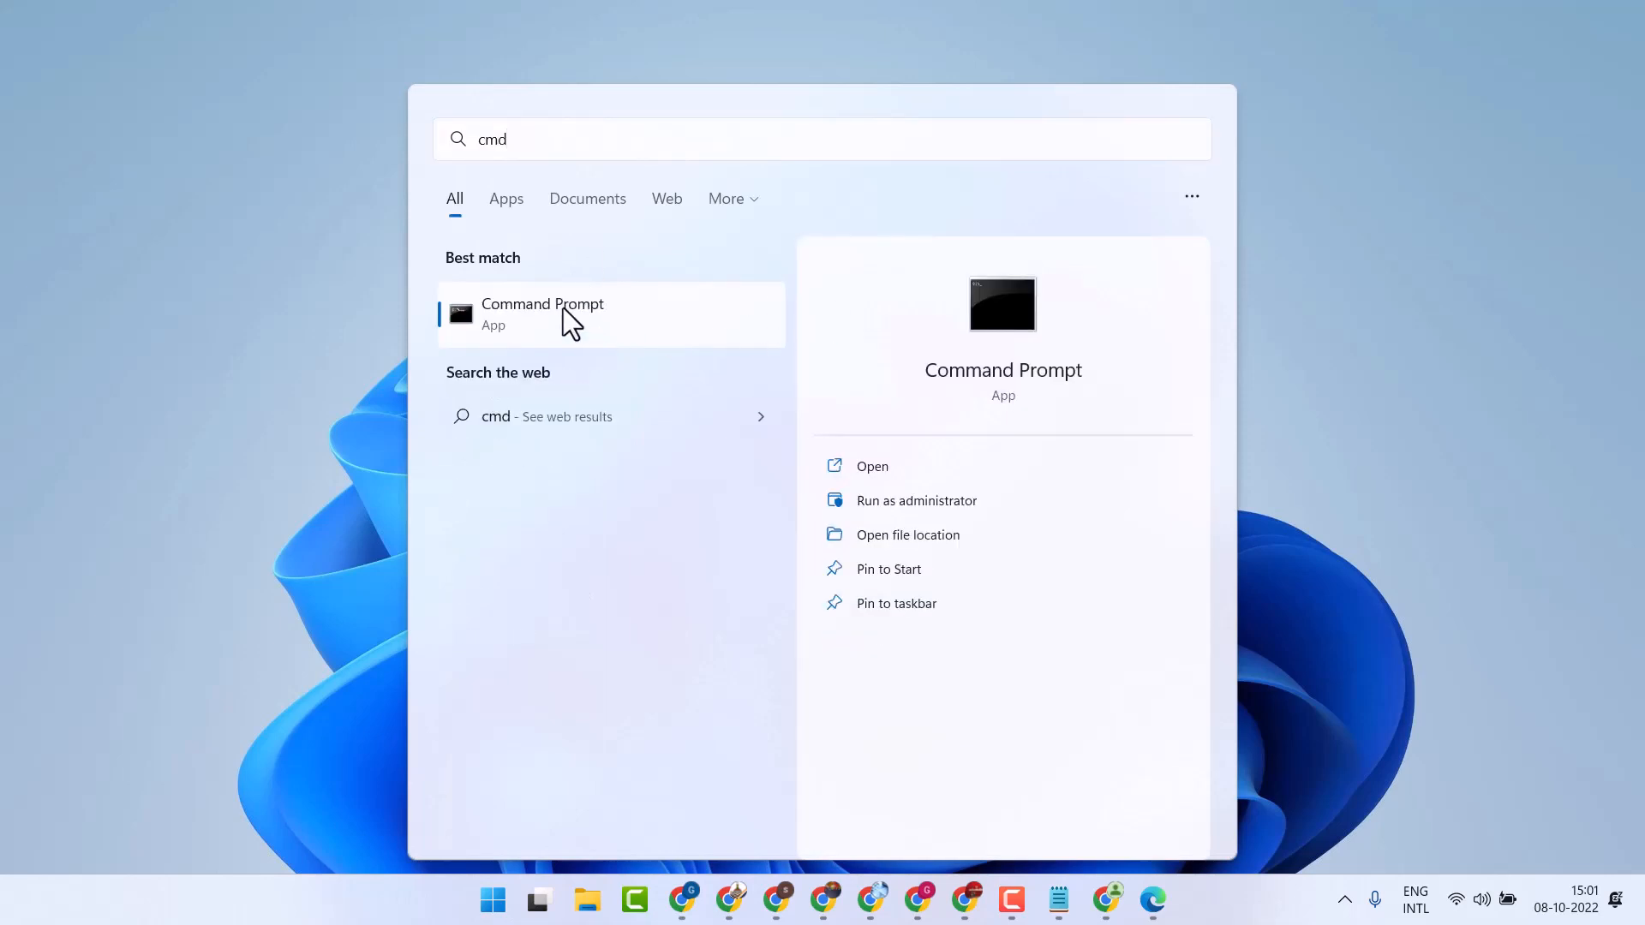
{"action": "right_click", "coordinate": [543, 313]}
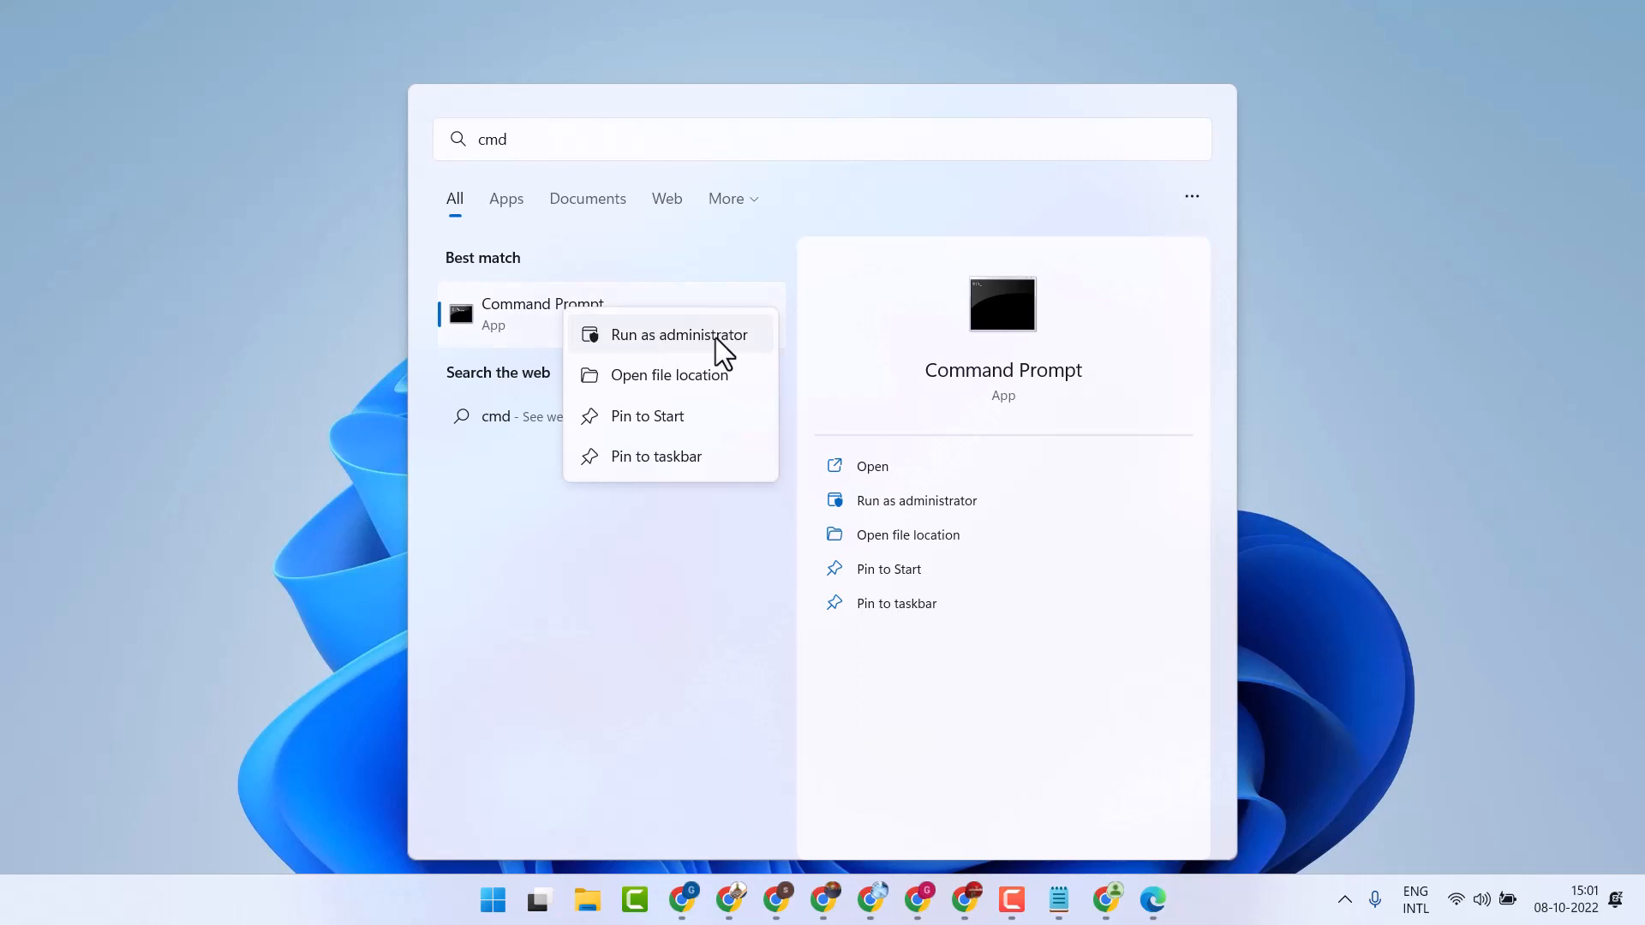
{"action": "left_click", "coordinate": [679, 335]}
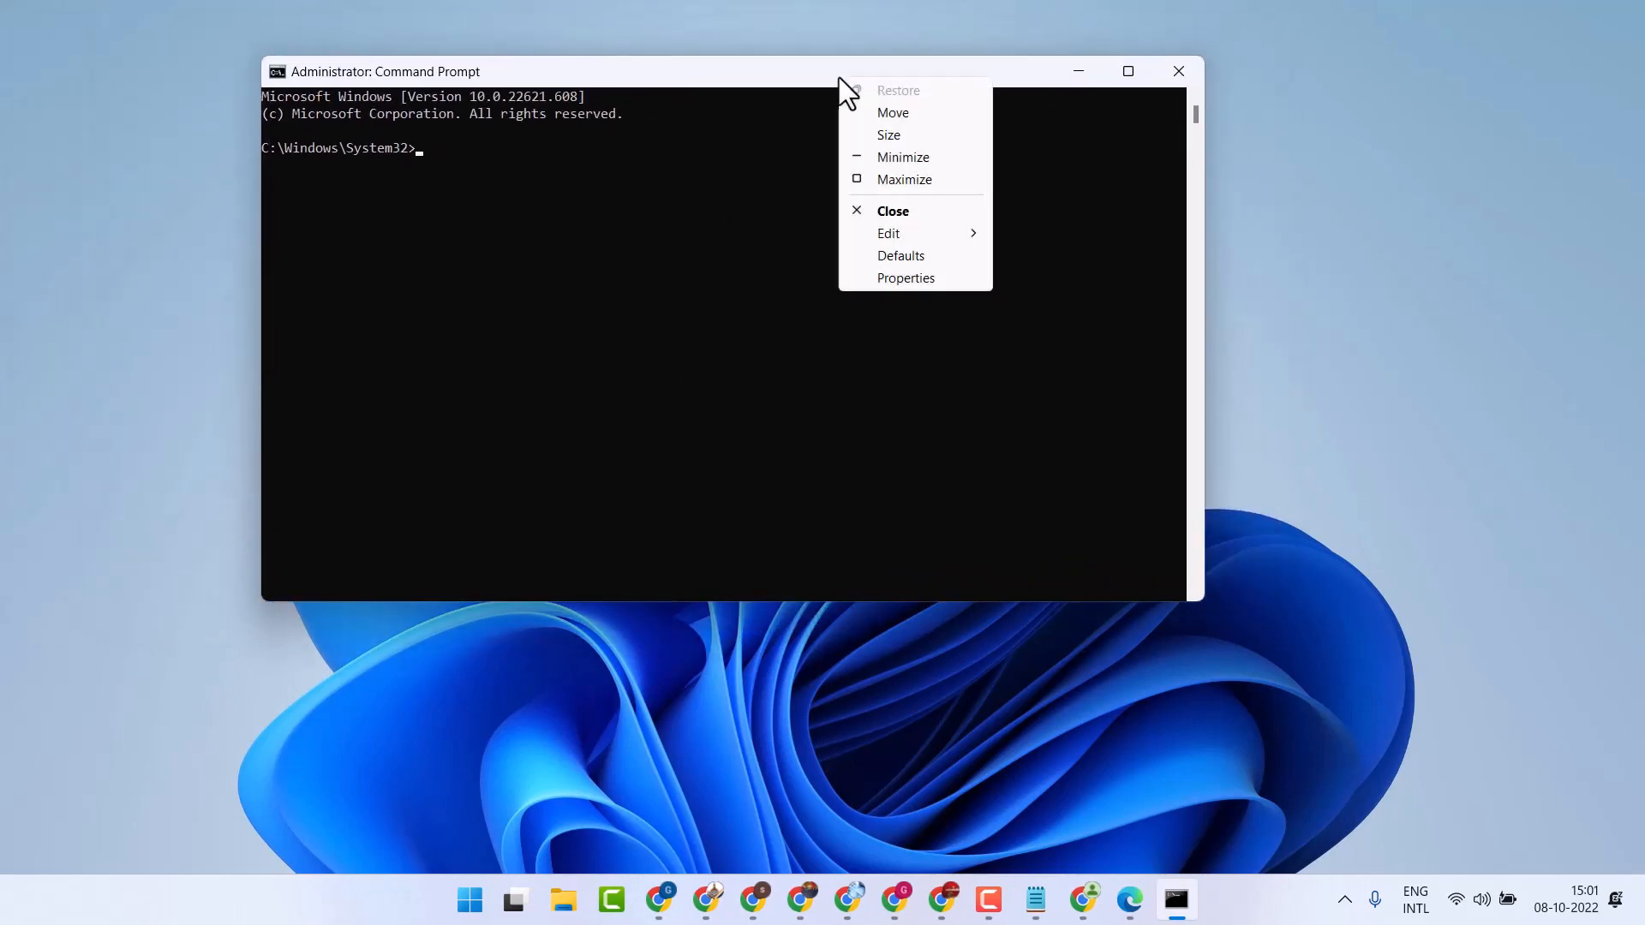
{"action": "mouse_move", "coordinate": [905, 278]}
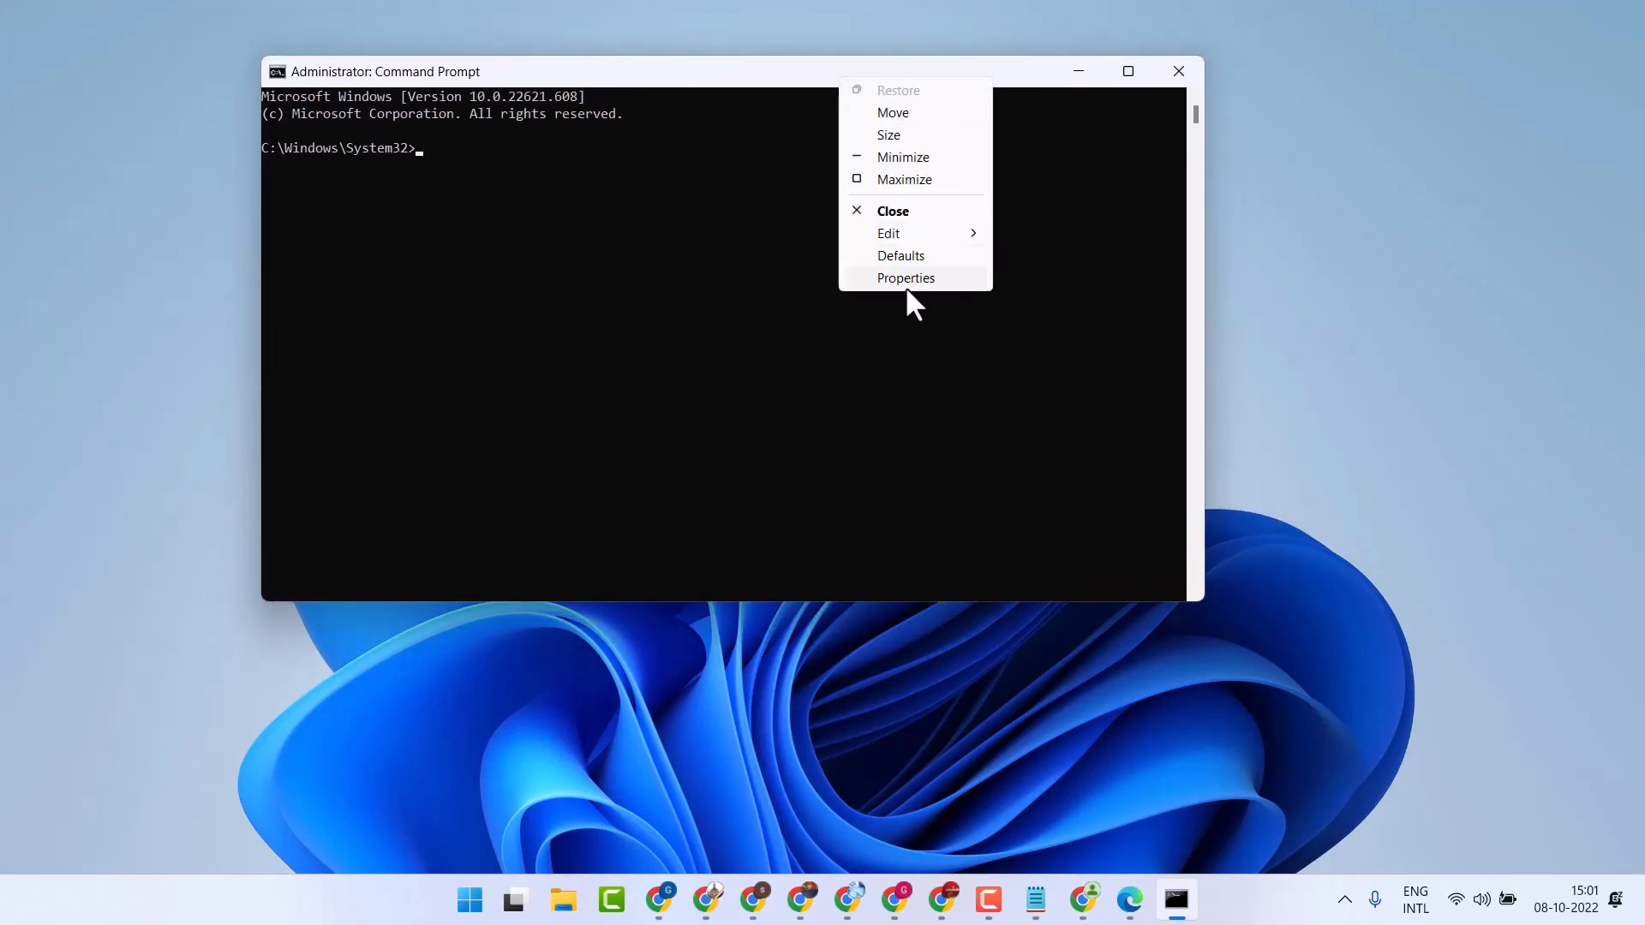
- Open the console Properties dialog's Colors tab with Screen Background selected
{"action": "left_click", "coordinate": [905, 276]}
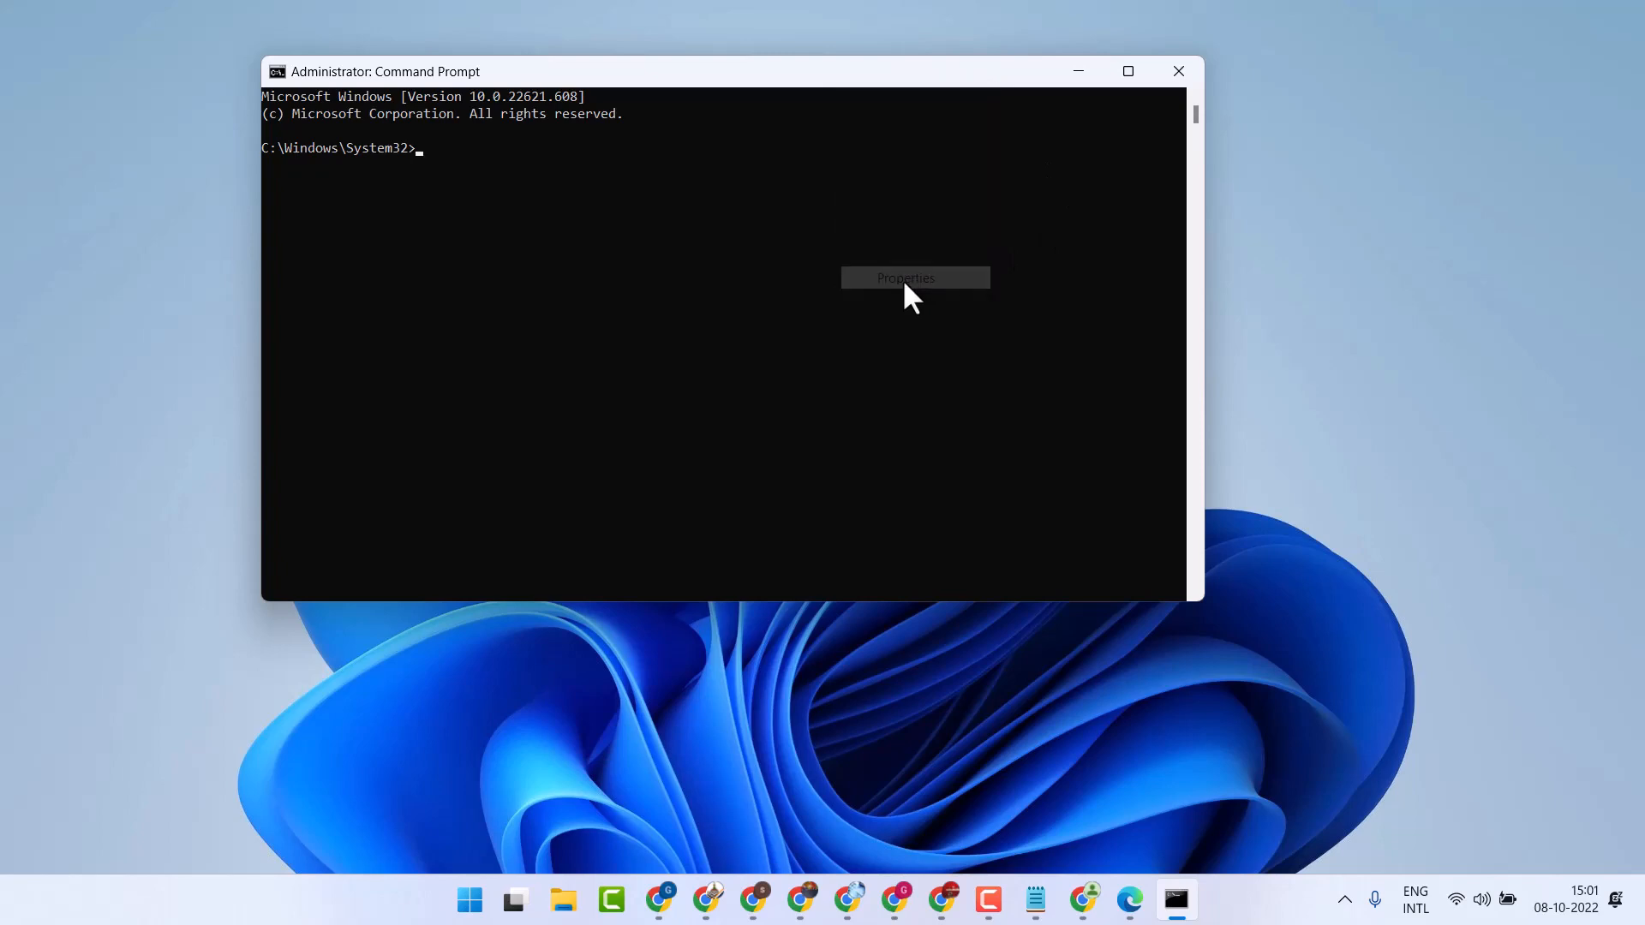
{"action": "left_click", "coordinate": [905, 277]}
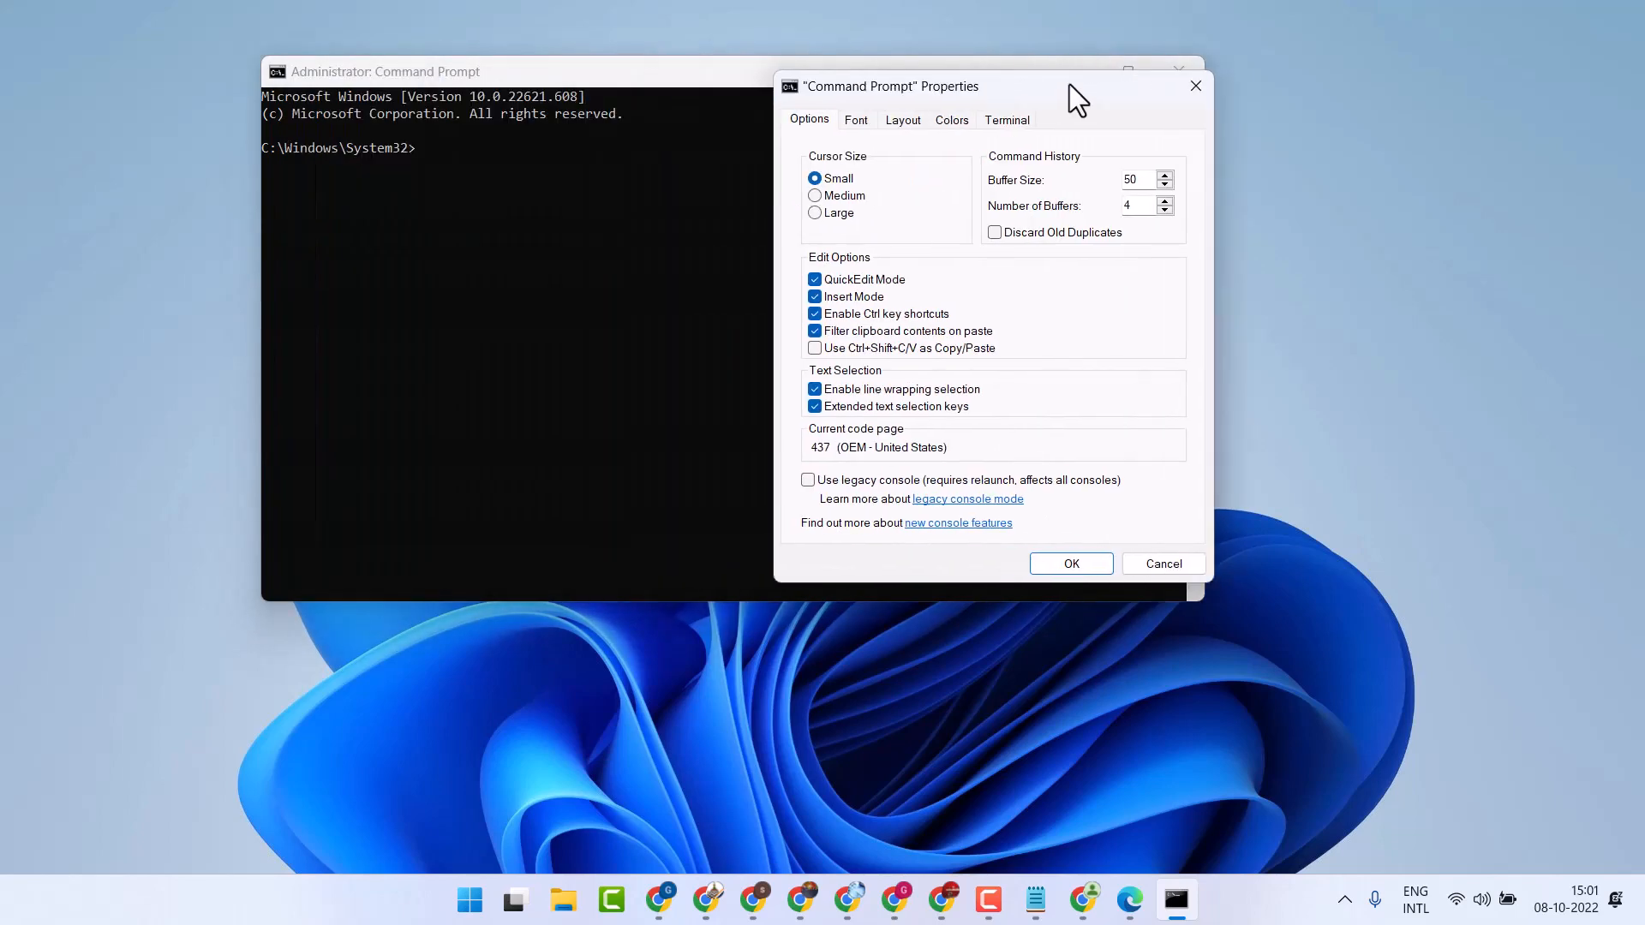
{"action": "left_click", "coordinate": [950, 119]}
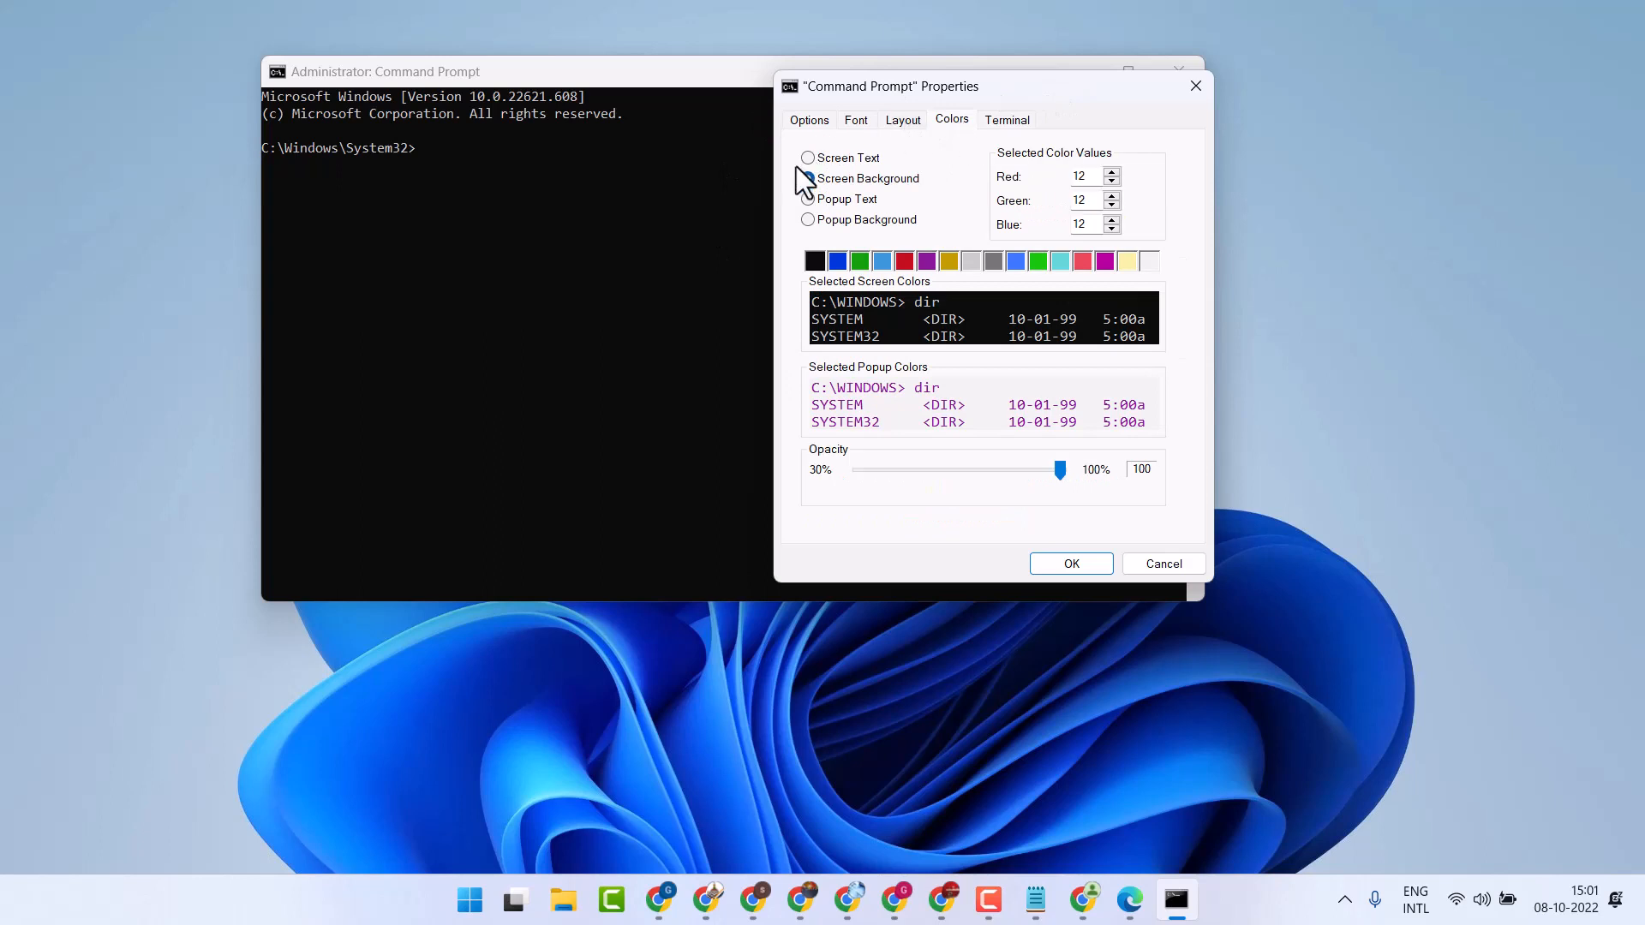
{"action": "left_click", "coordinate": [807, 178]}
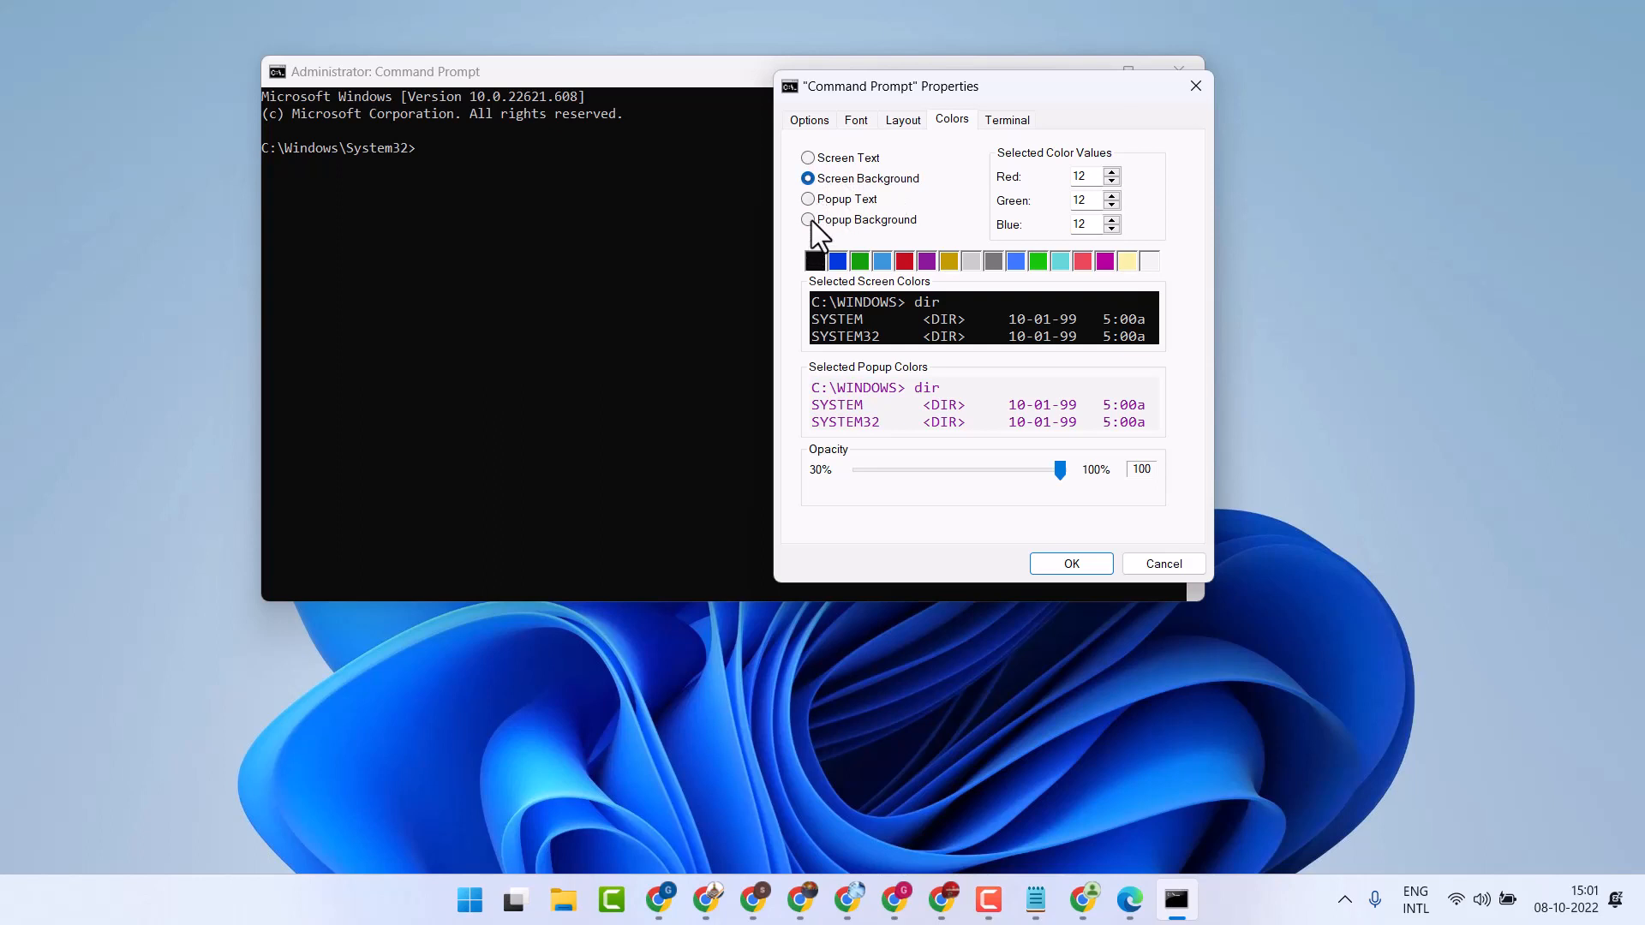
{"action": "left_click", "coordinate": [808, 219]}
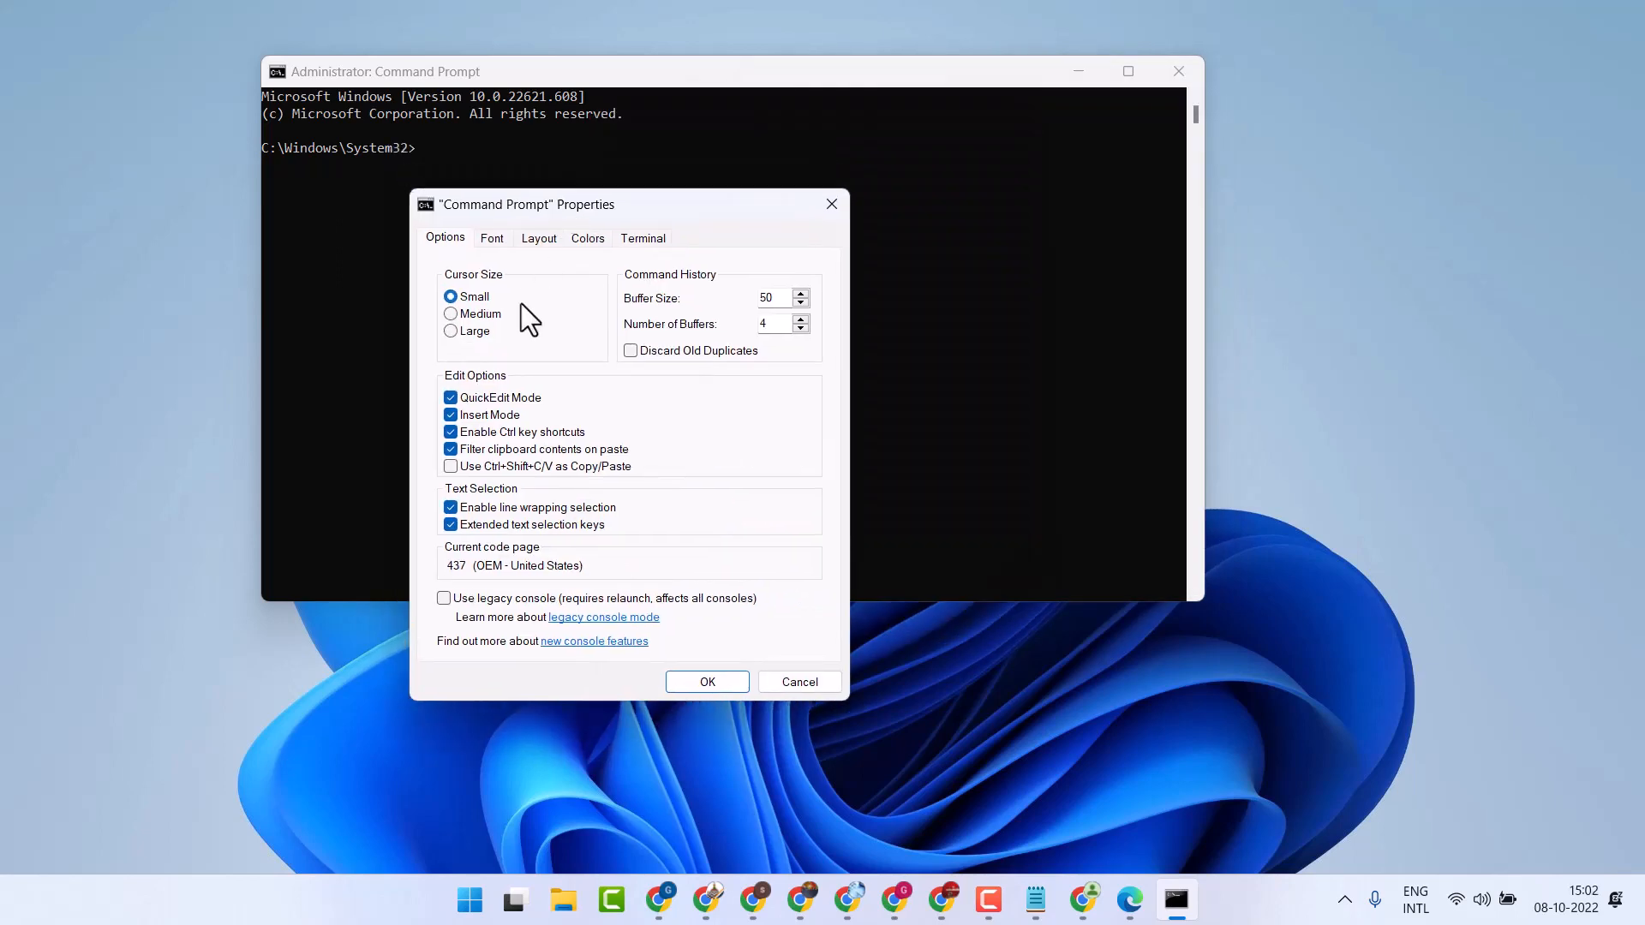
- Preview light blue, green and bright green backgrounds, then apply red
{"action": "left_click", "coordinate": [588, 238]}
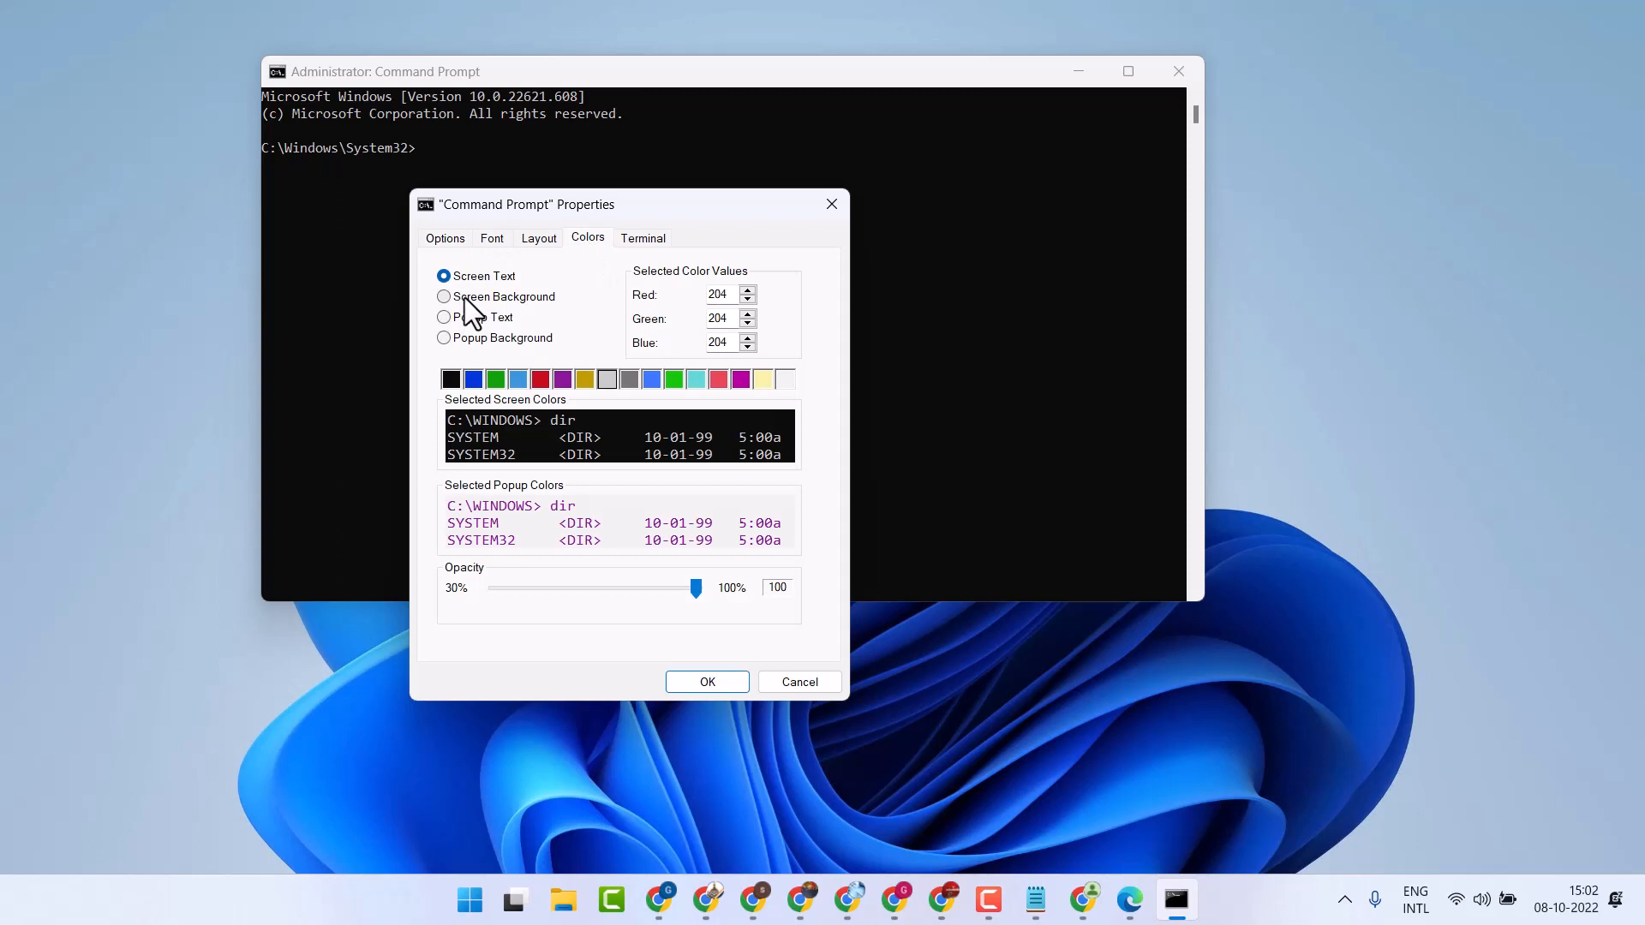
{"action": "left_click", "coordinate": [444, 296]}
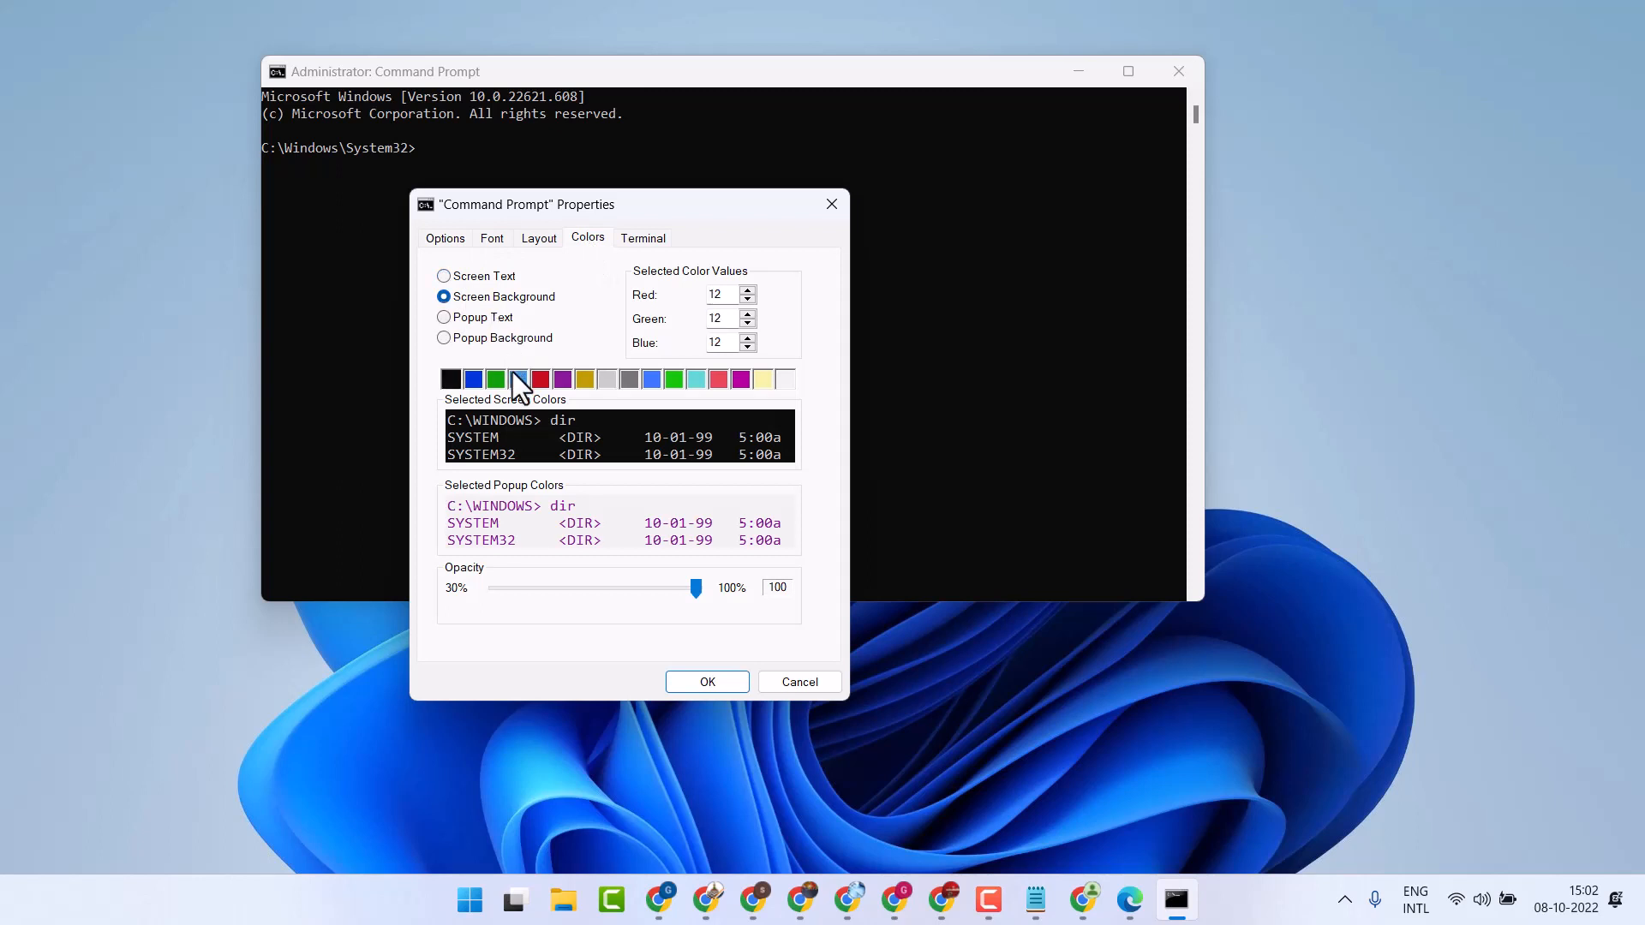
{"action": "left_click", "coordinate": [515, 379]}
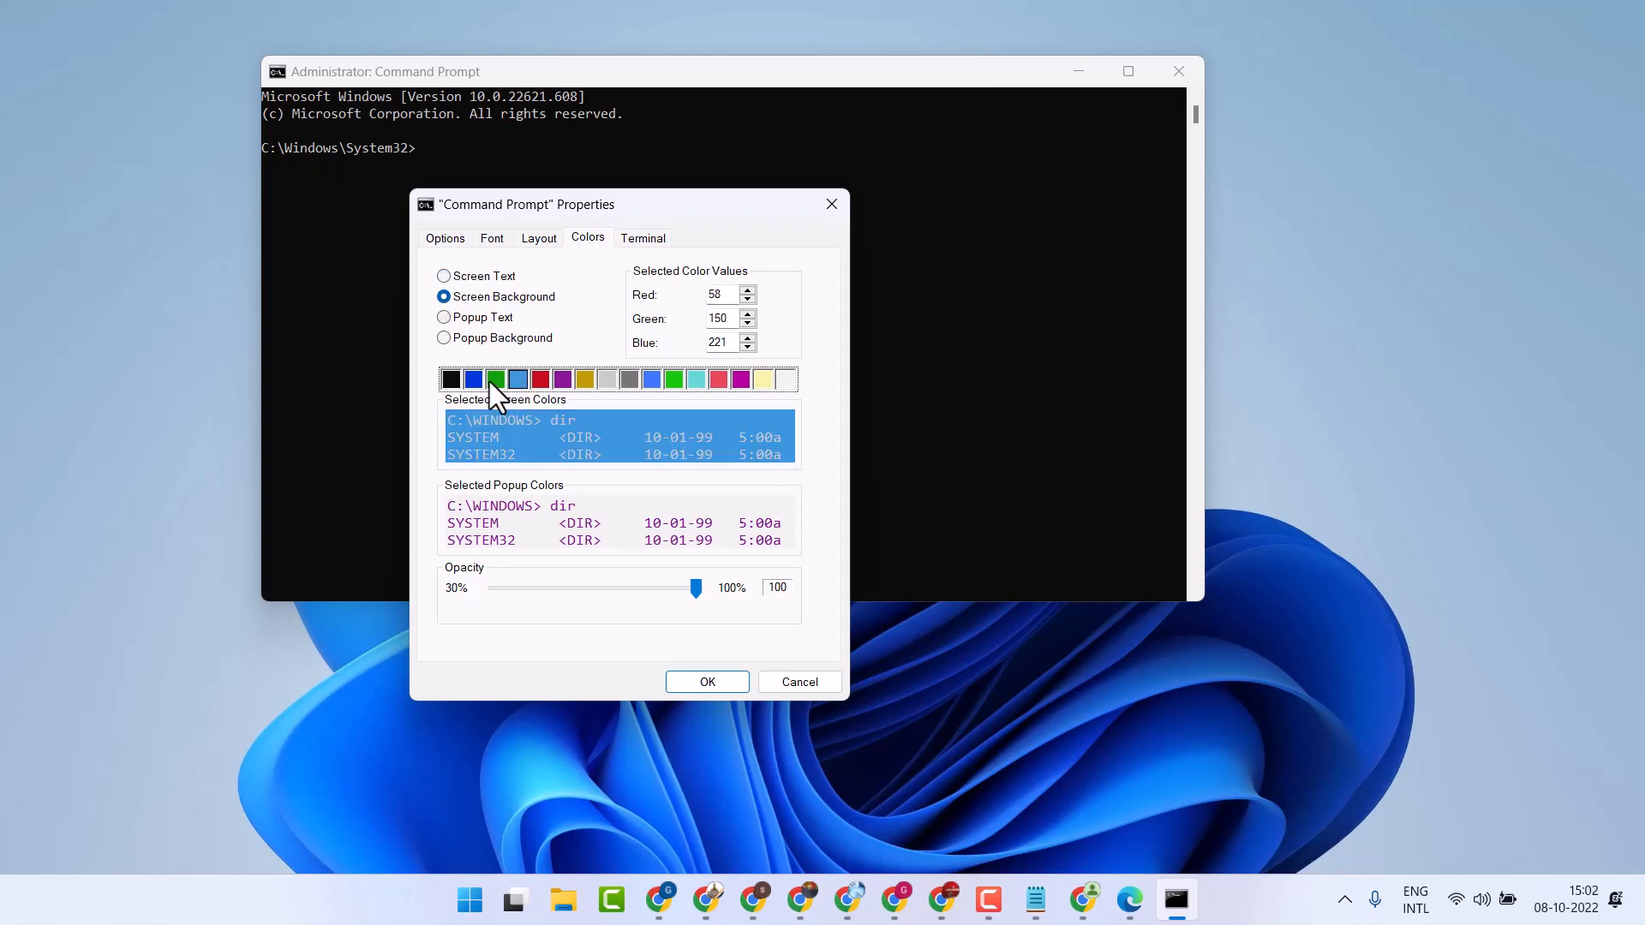
{"action": "left_click", "coordinate": [495, 379]}
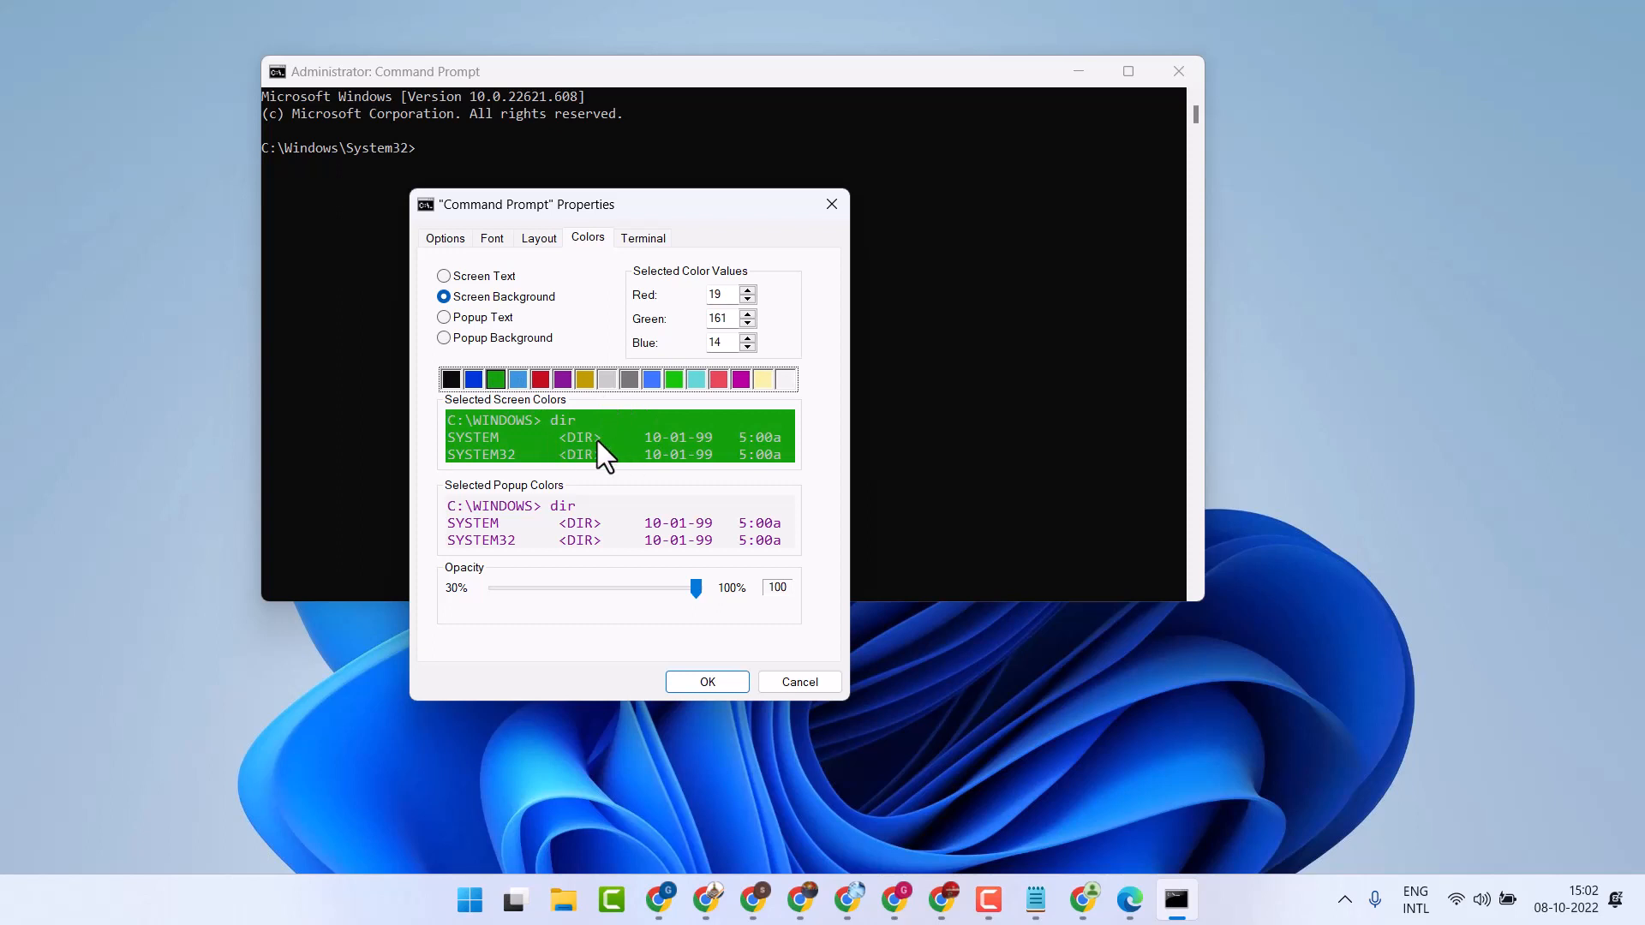
{"action": "left_click", "coordinate": [673, 380]}
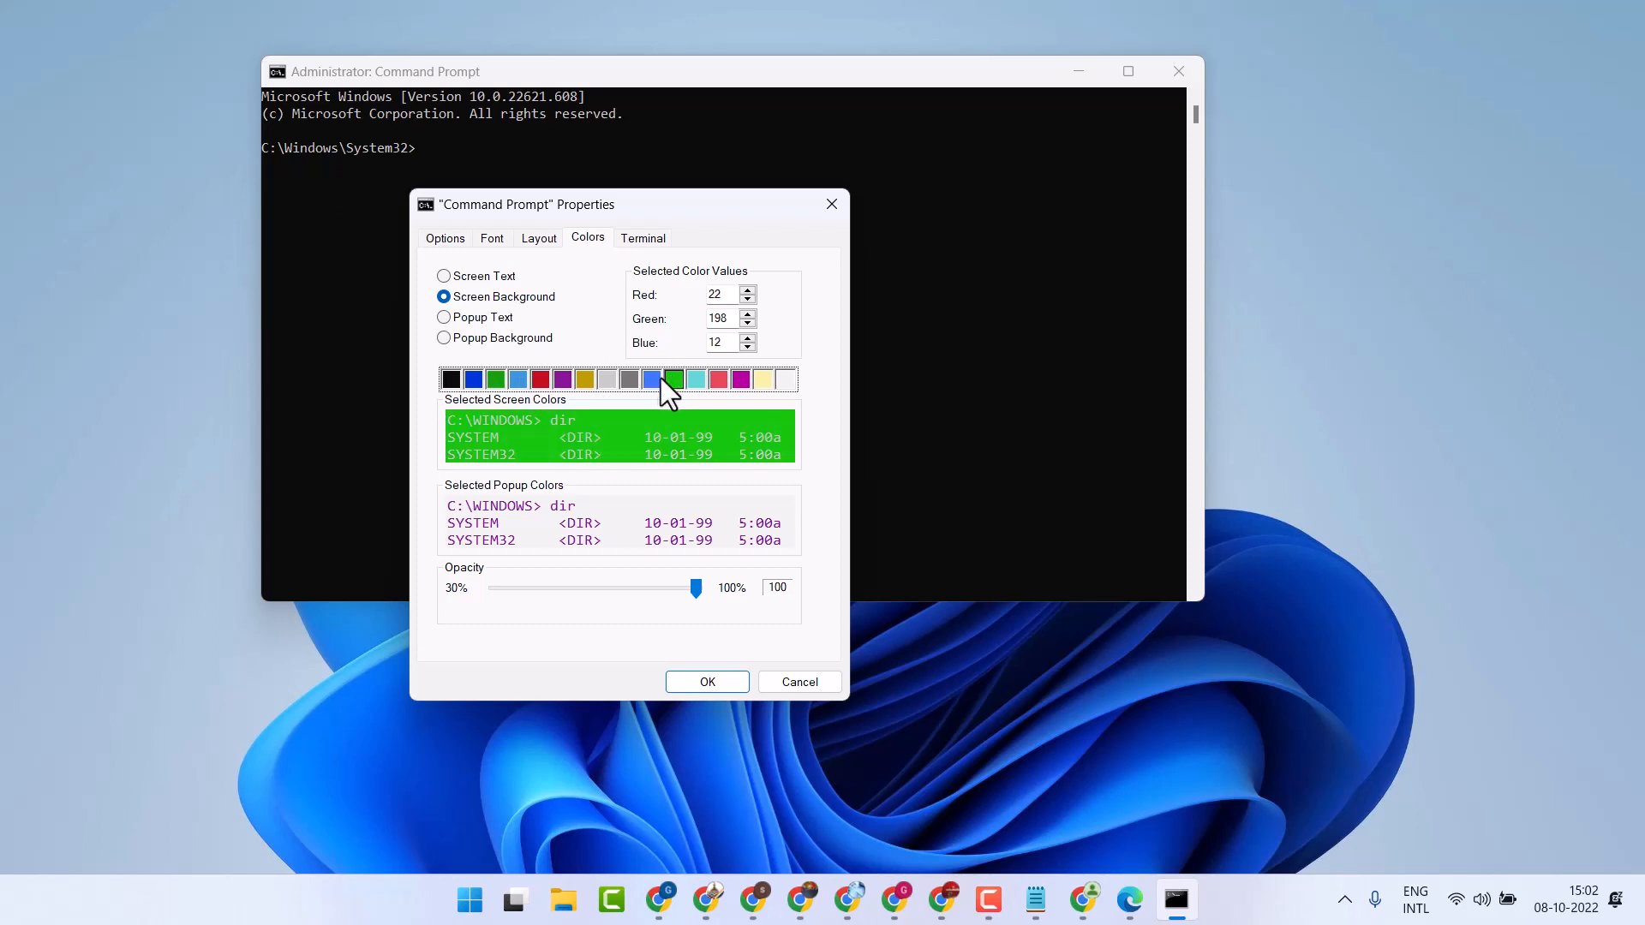
{"action": "left_click", "coordinate": [740, 380]}
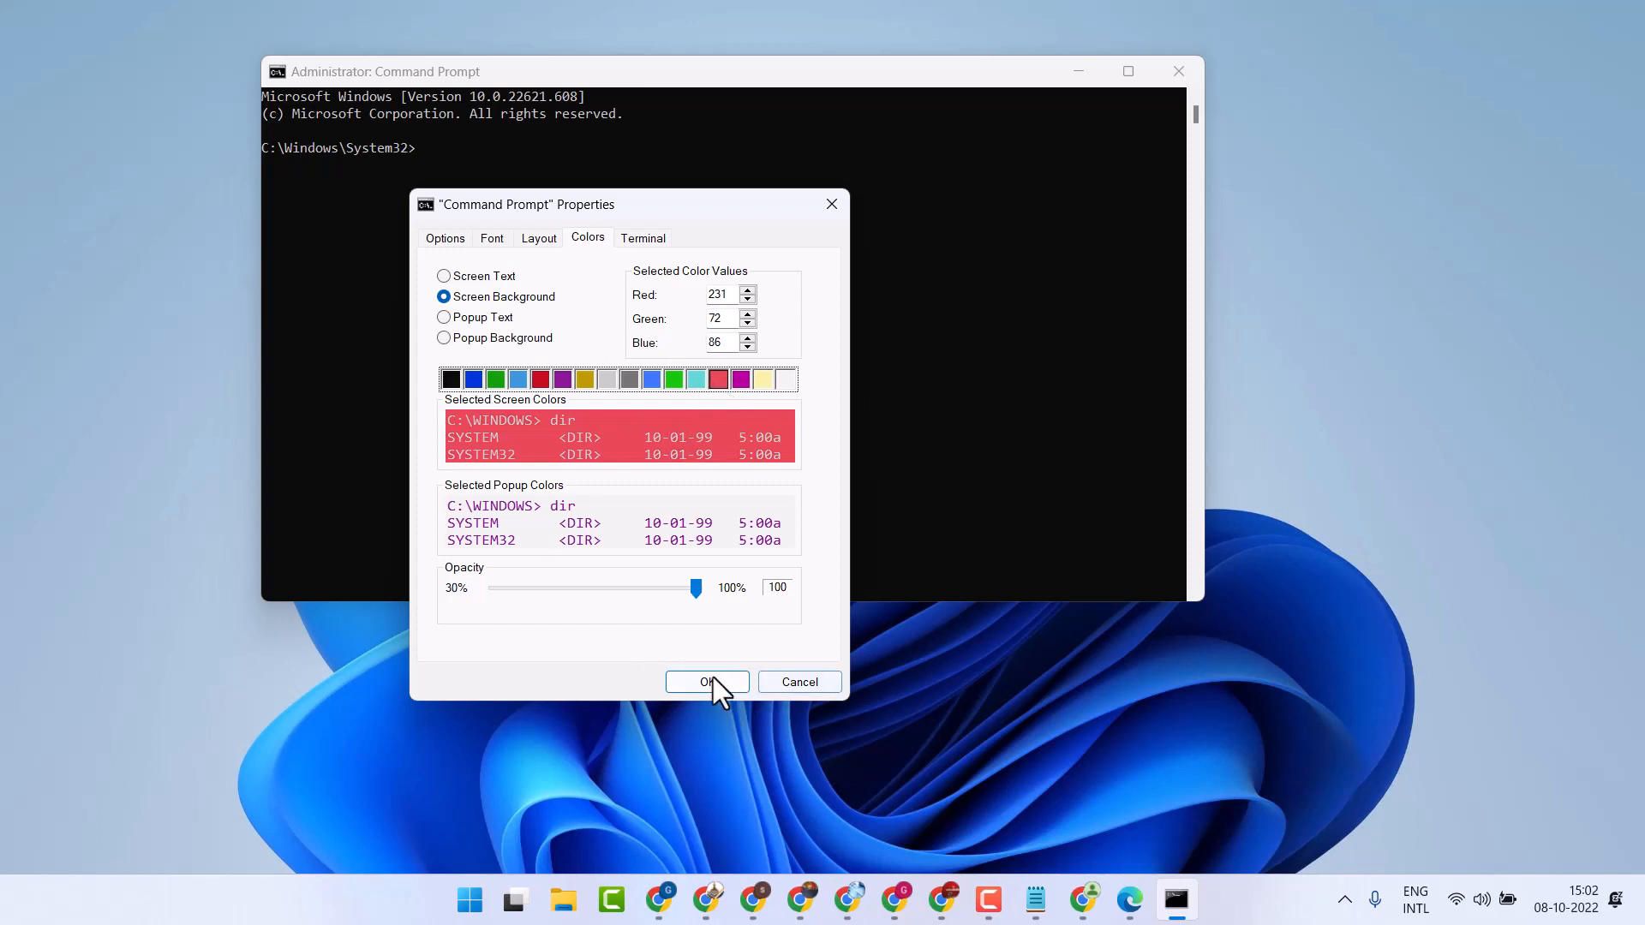
{"action": "left_click", "coordinate": [706, 682]}
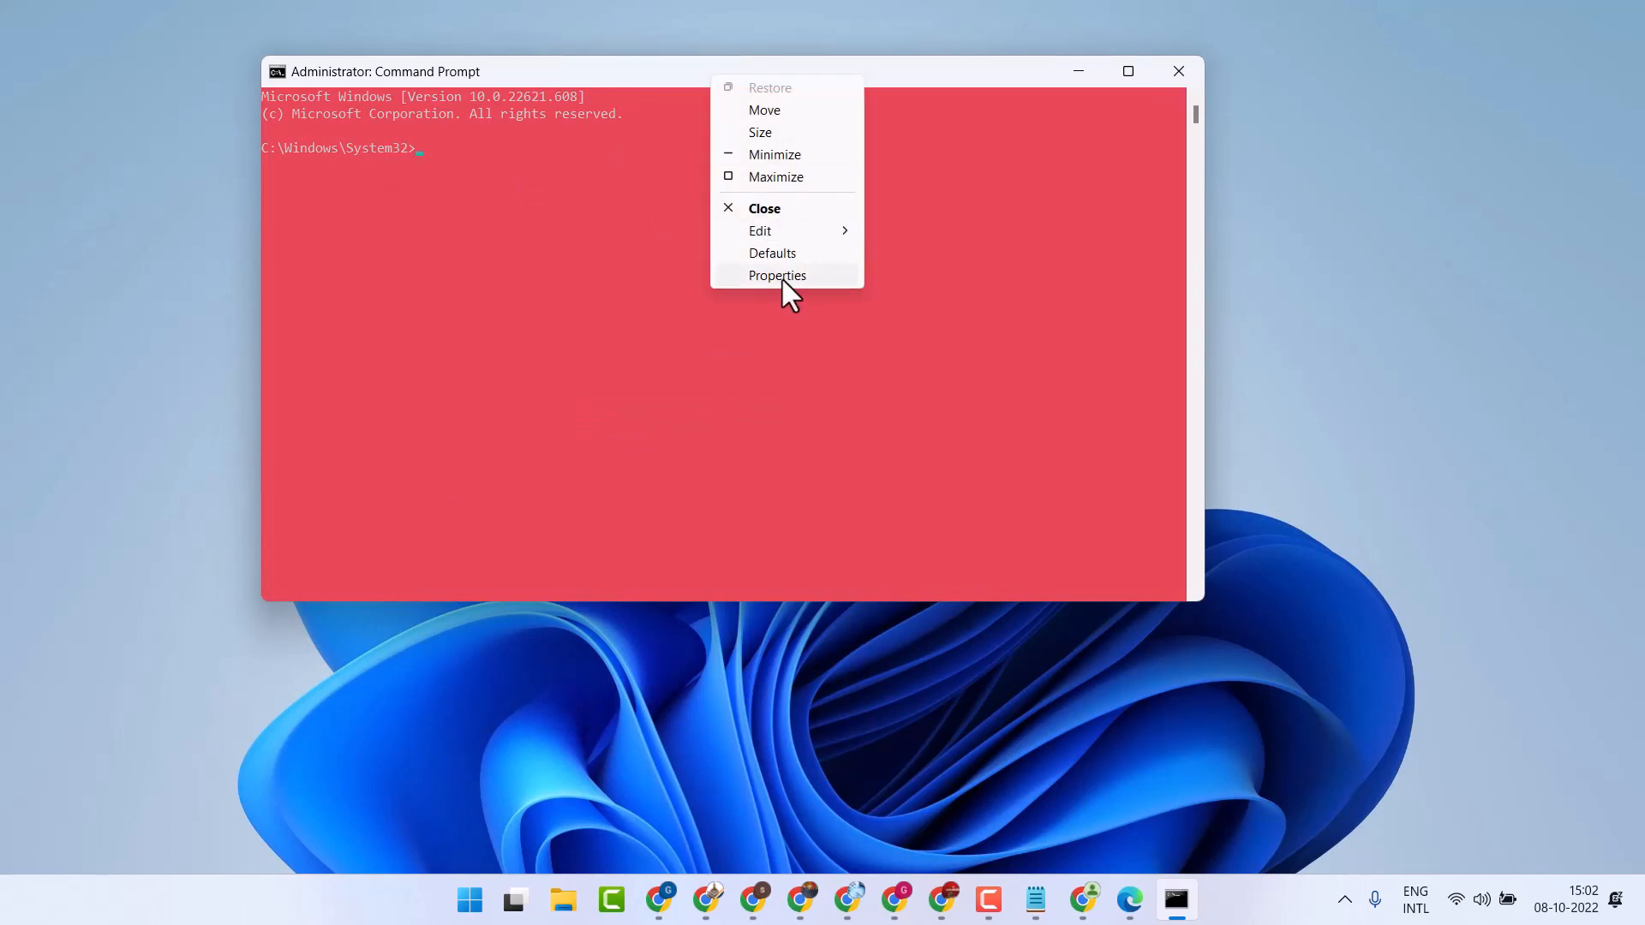
- Pick the dark blue swatch as the screen background in the Properties Colors tab
{"action": "left_click", "coordinate": [776, 275]}
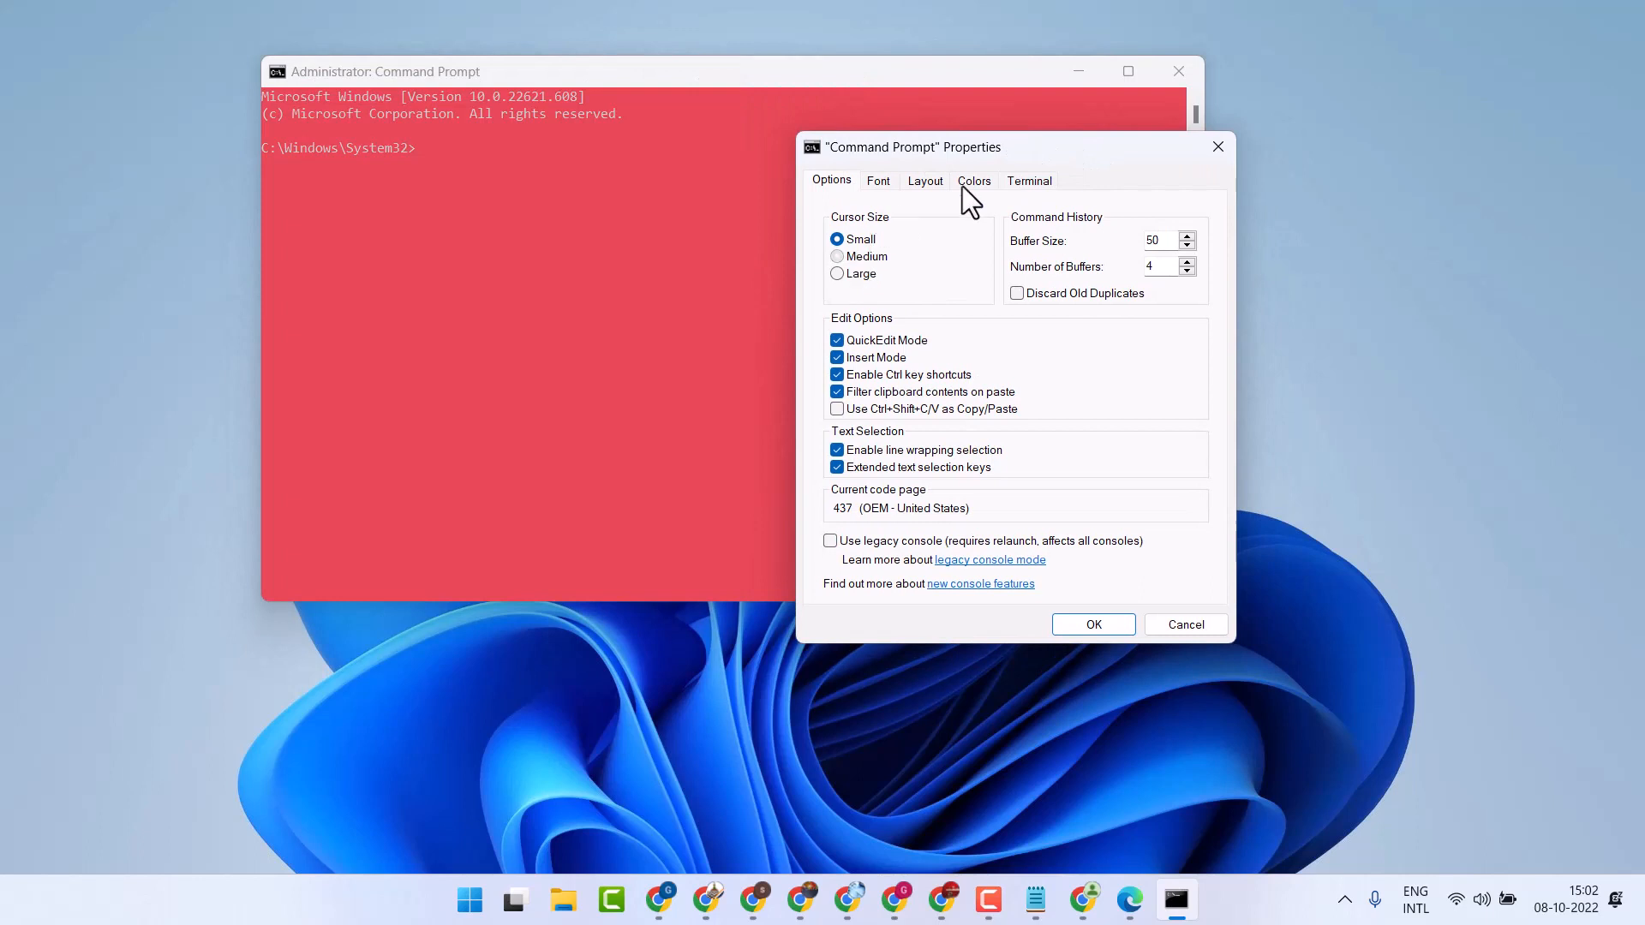
{"action": "left_click", "coordinate": [973, 181]}
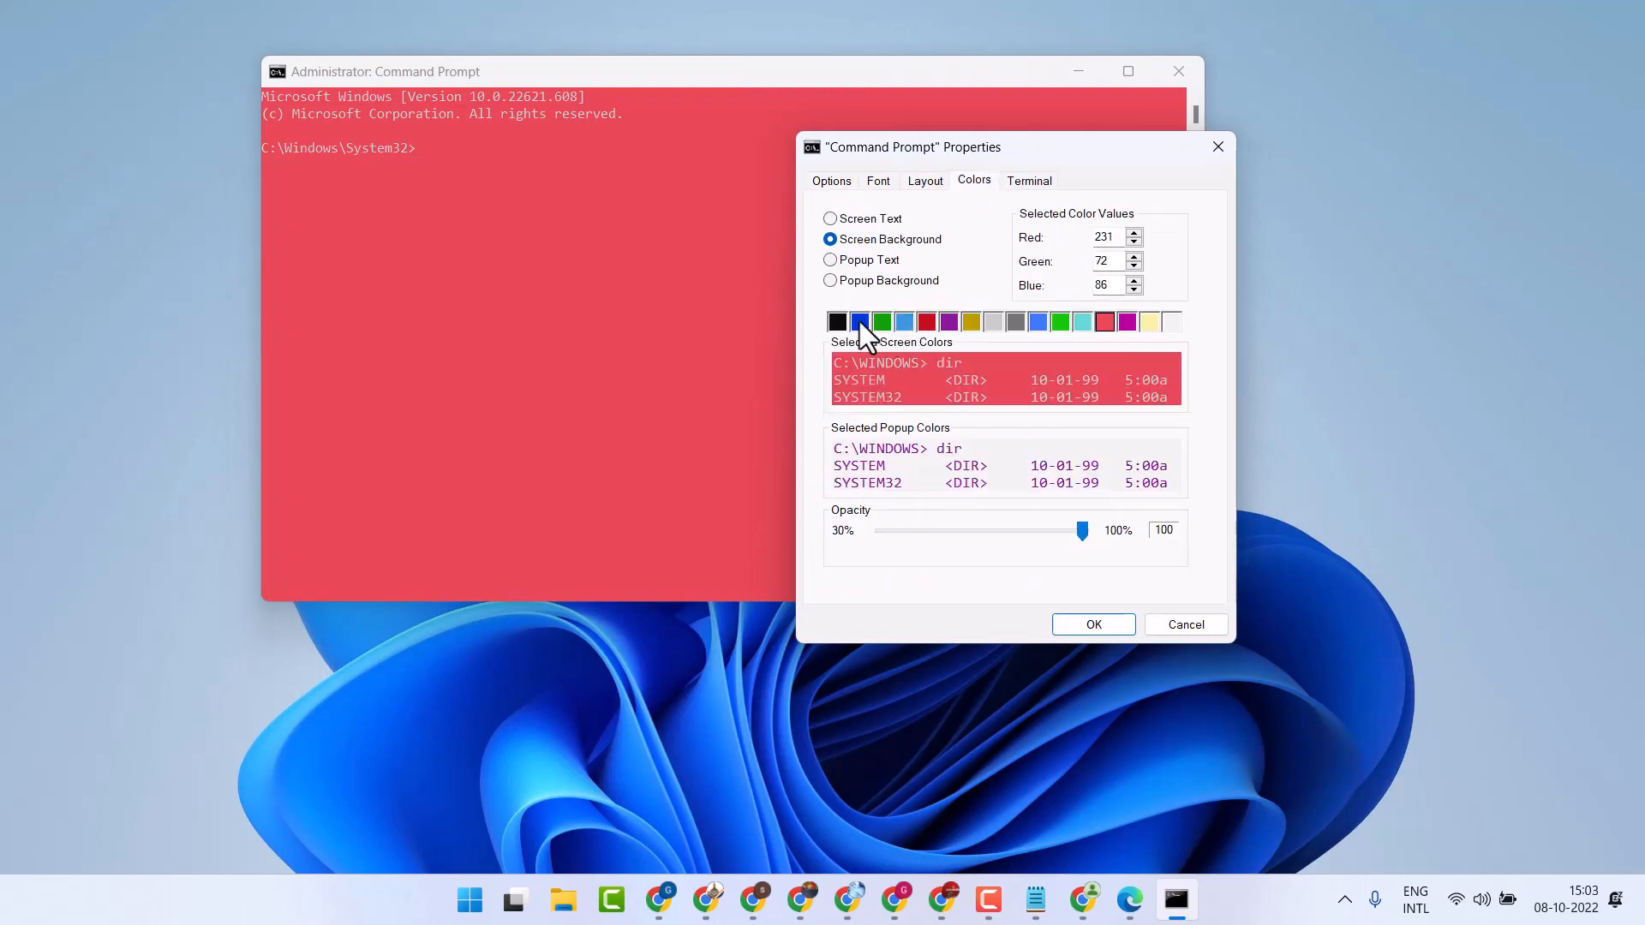
{"action": "left_click", "coordinate": [1092, 624]}
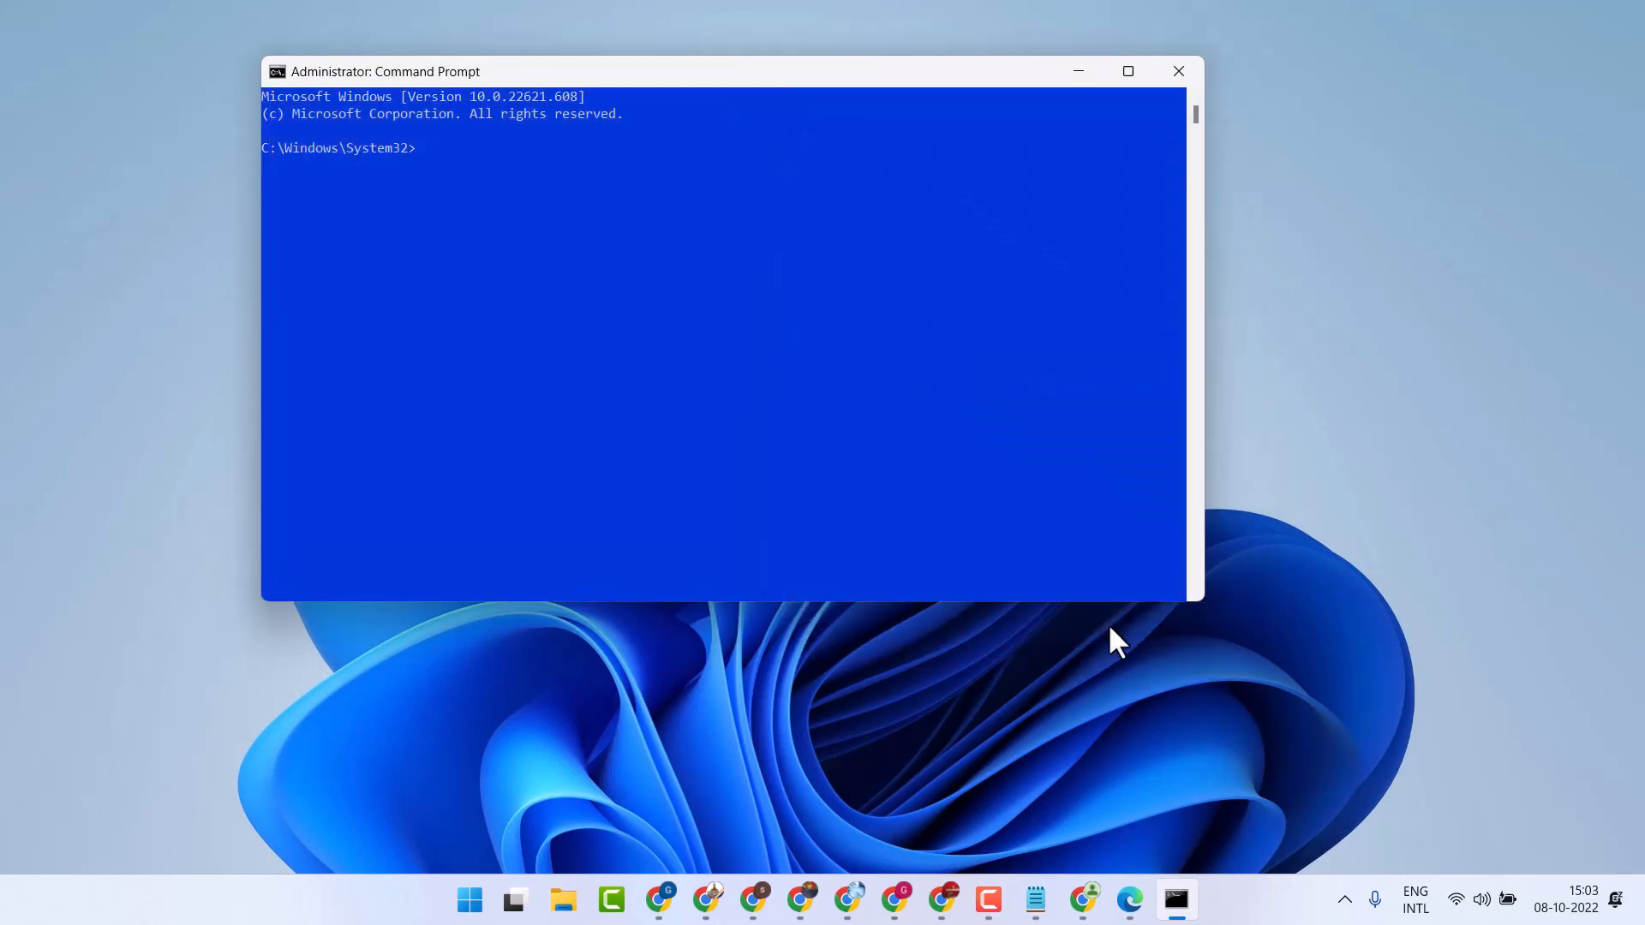
{"action": "mouse_move", "coordinate": [1080, 762]}
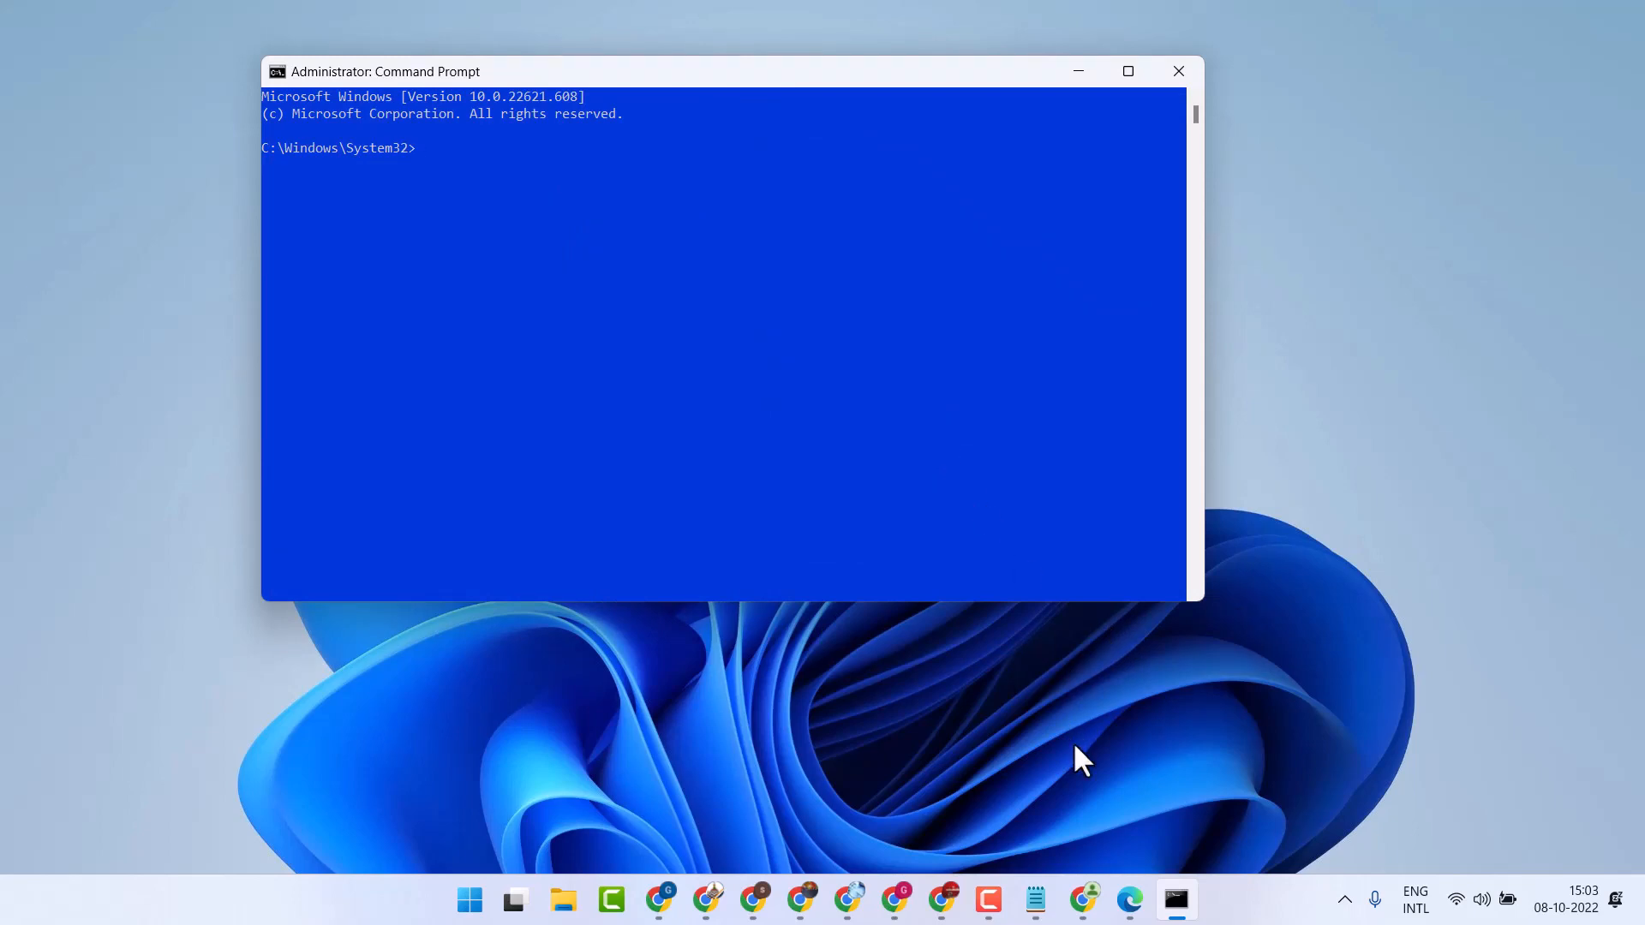
{"action": "mouse_move", "coordinate": [1036, 899]}
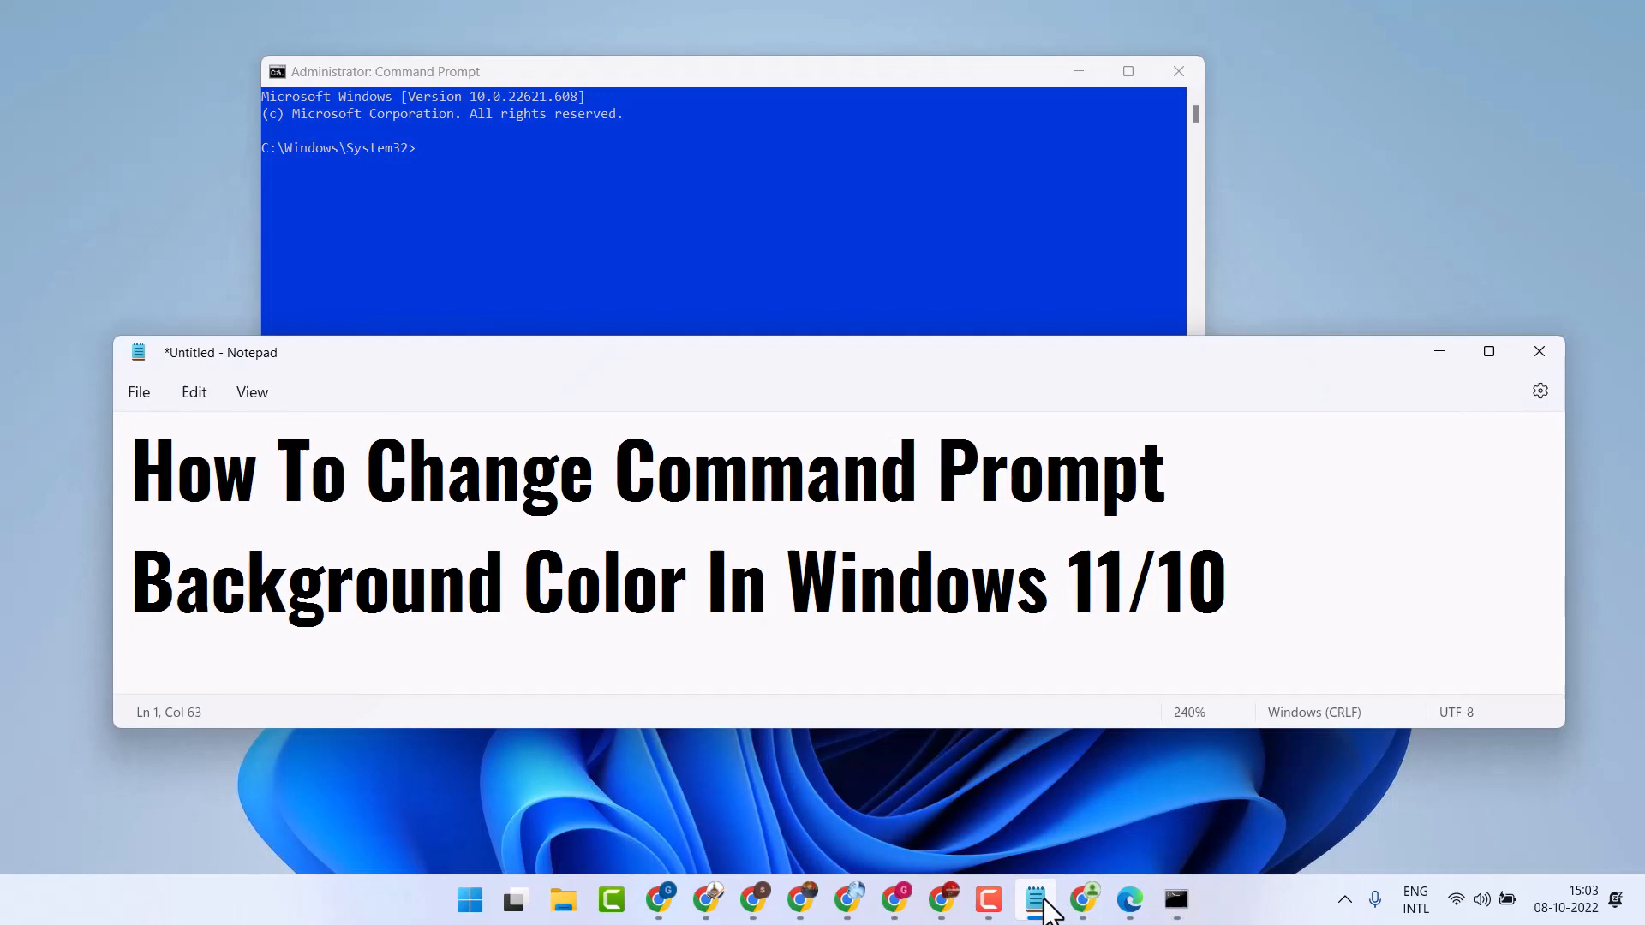
- Bring the Notepad note 'How To Change Command Prompt Background Color In Windows 11/10' forward
{"action": "left_click", "coordinate": [1222, 580]}
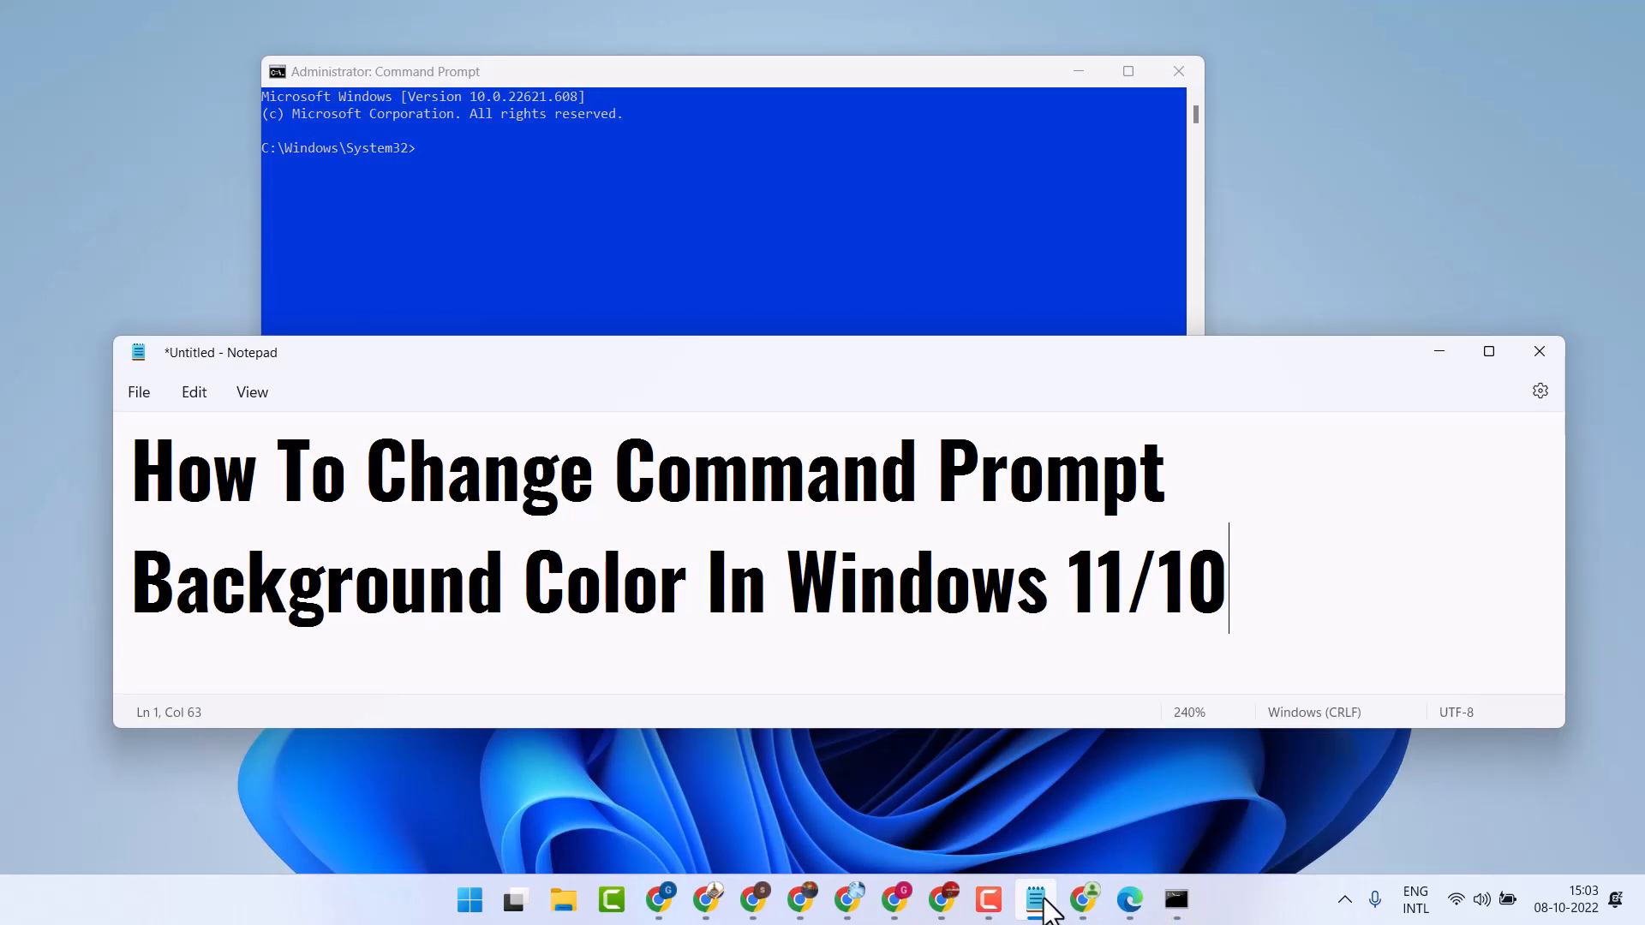